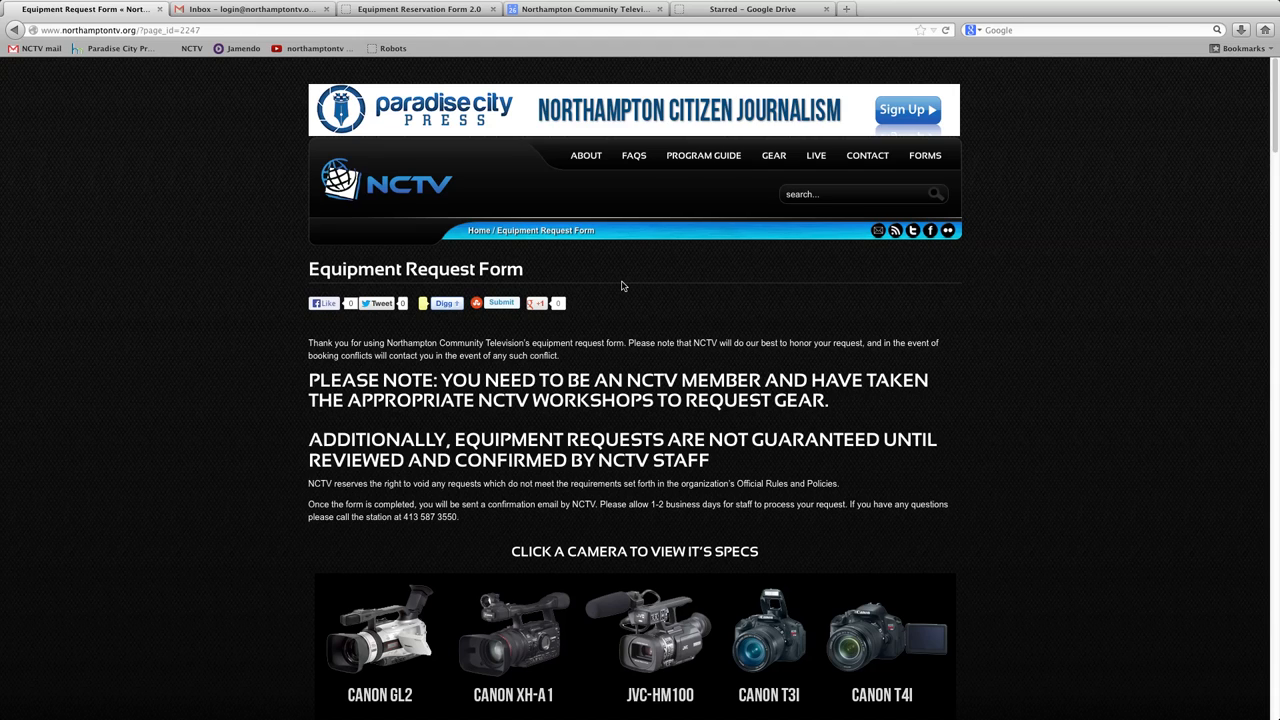
# - Review Equipment Reservation Form 2.0 response rows 259–265: names, pickup dates and equipment reserved
pyautogui.scroll(-3)
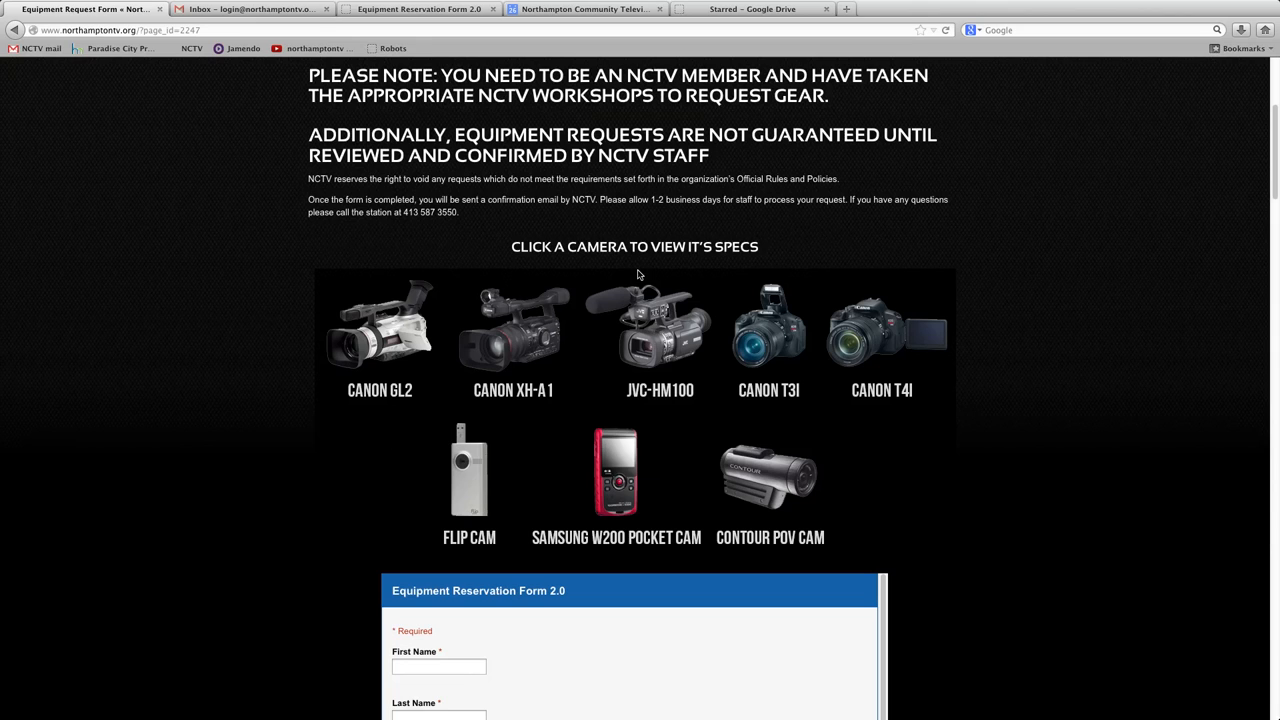
pyautogui.scroll(-3)
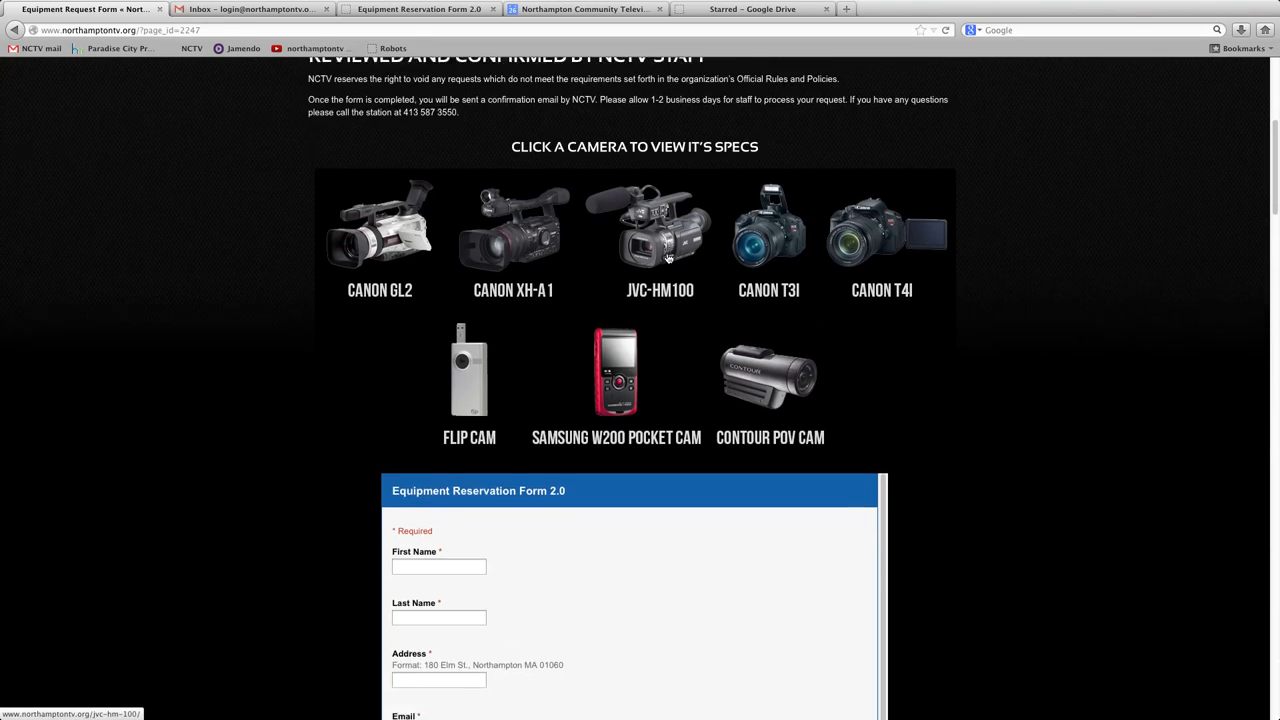
pyautogui.scroll(-3)
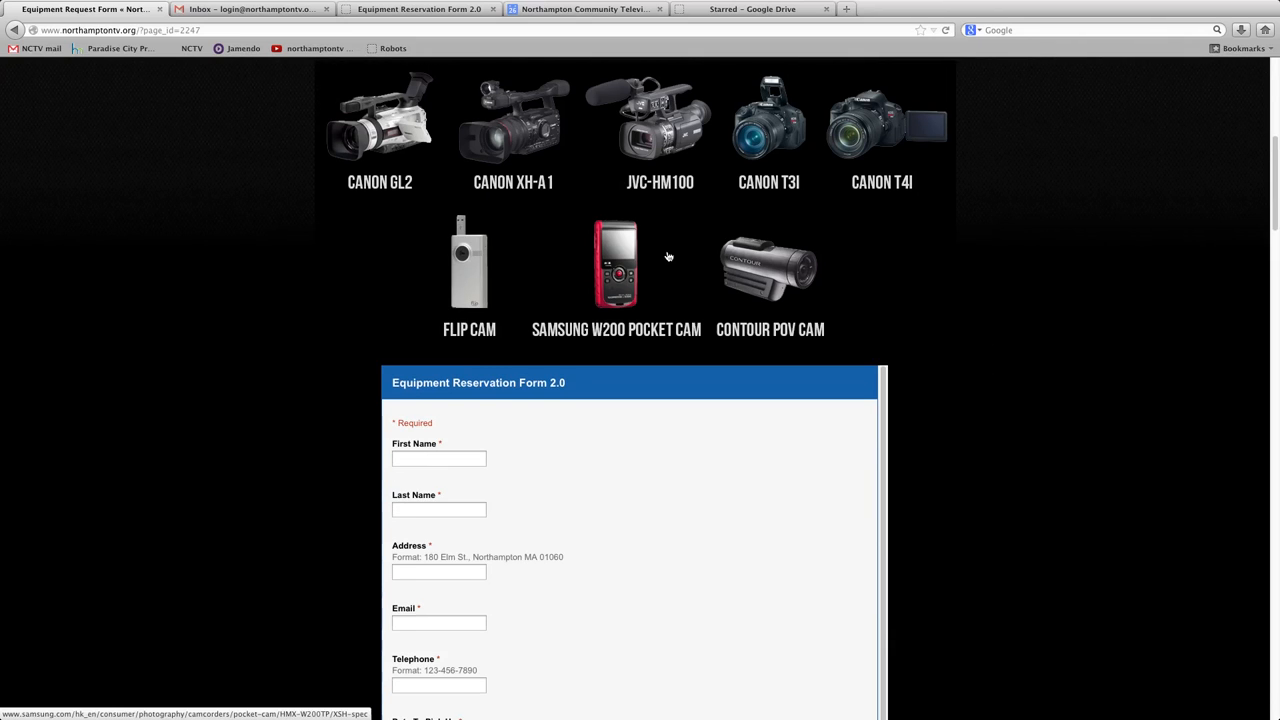
pyautogui.scroll(-3)
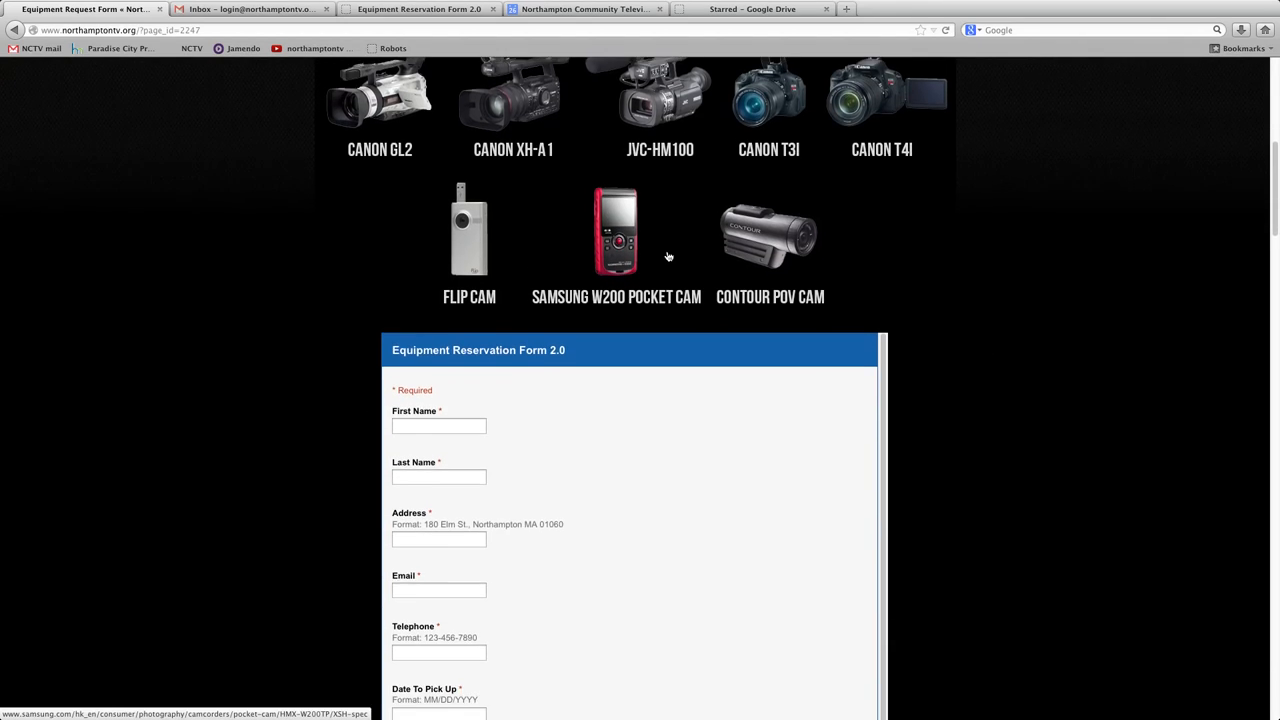
pyautogui.scroll(-3)
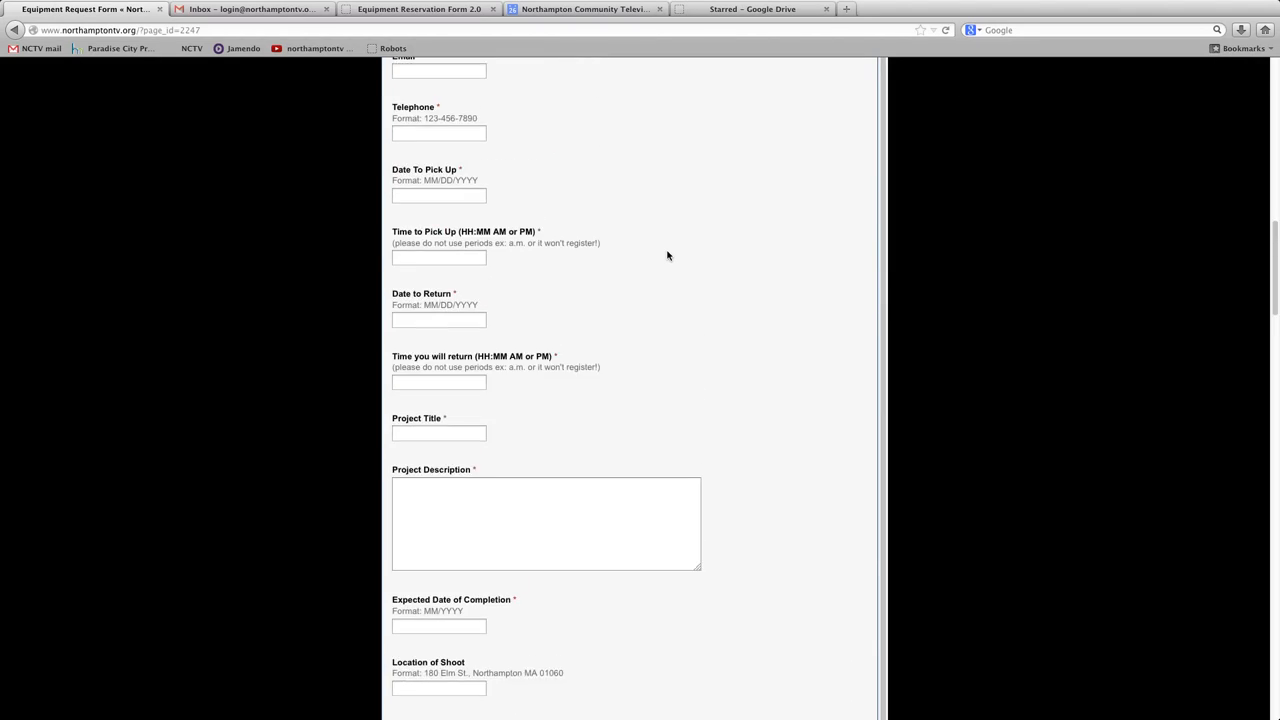
pyautogui.scroll(3)
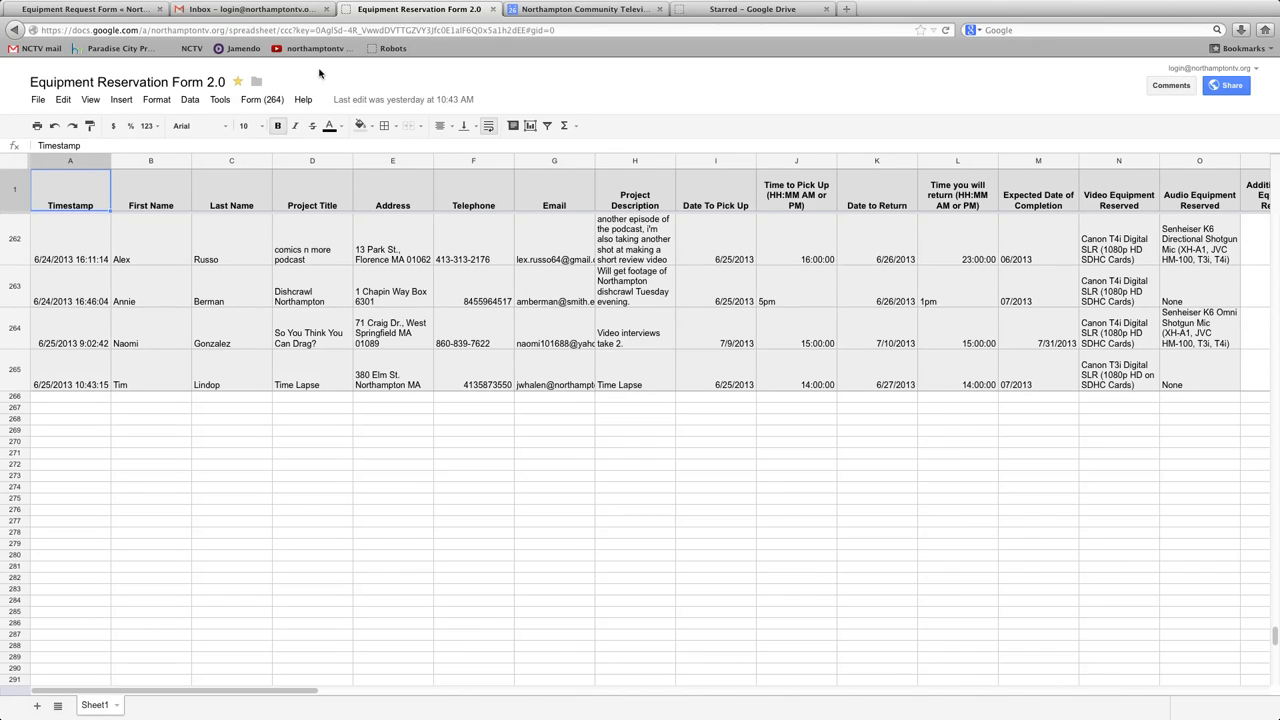
pyautogui.moveTo(183, 273)
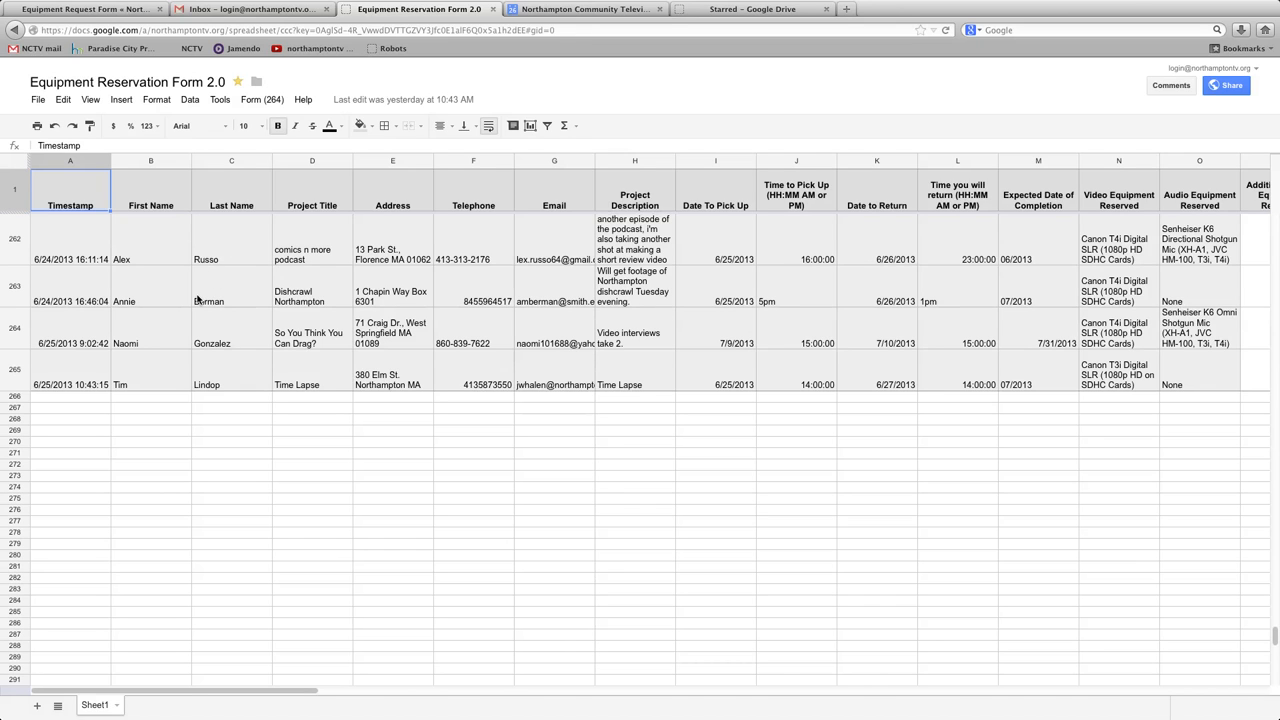
pyautogui.scroll(3)
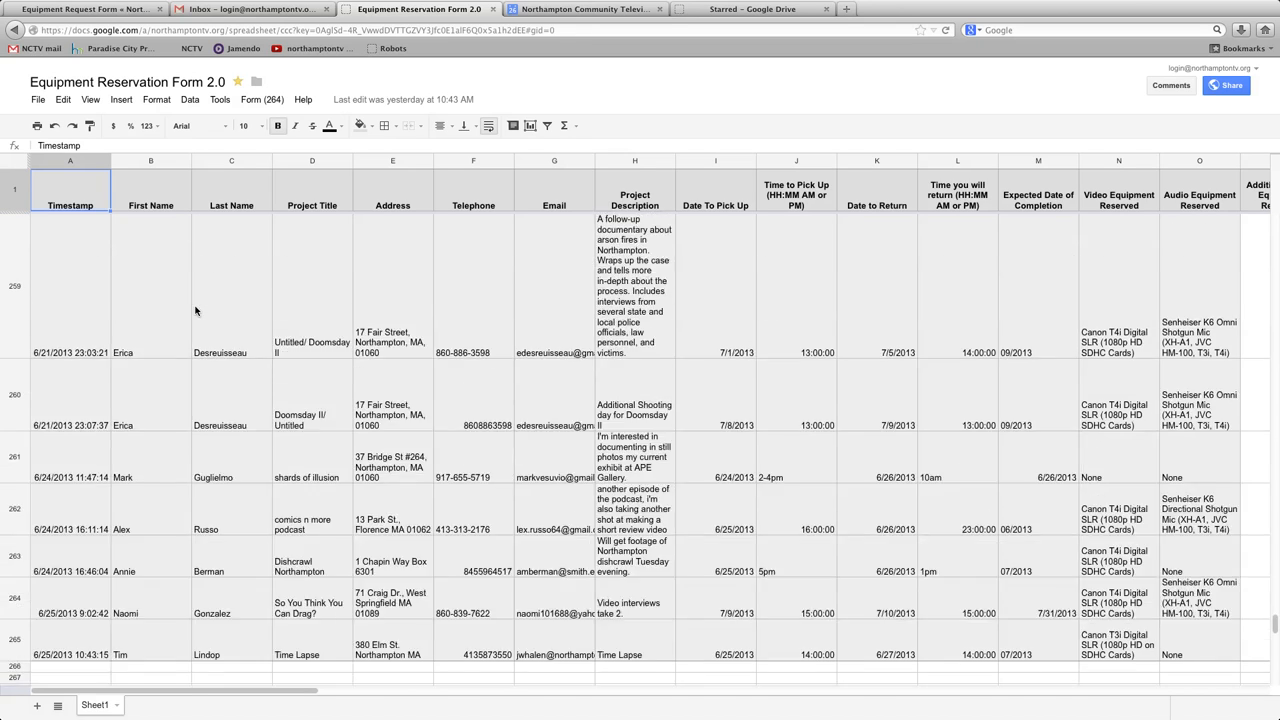
pyautogui.scroll(-3)
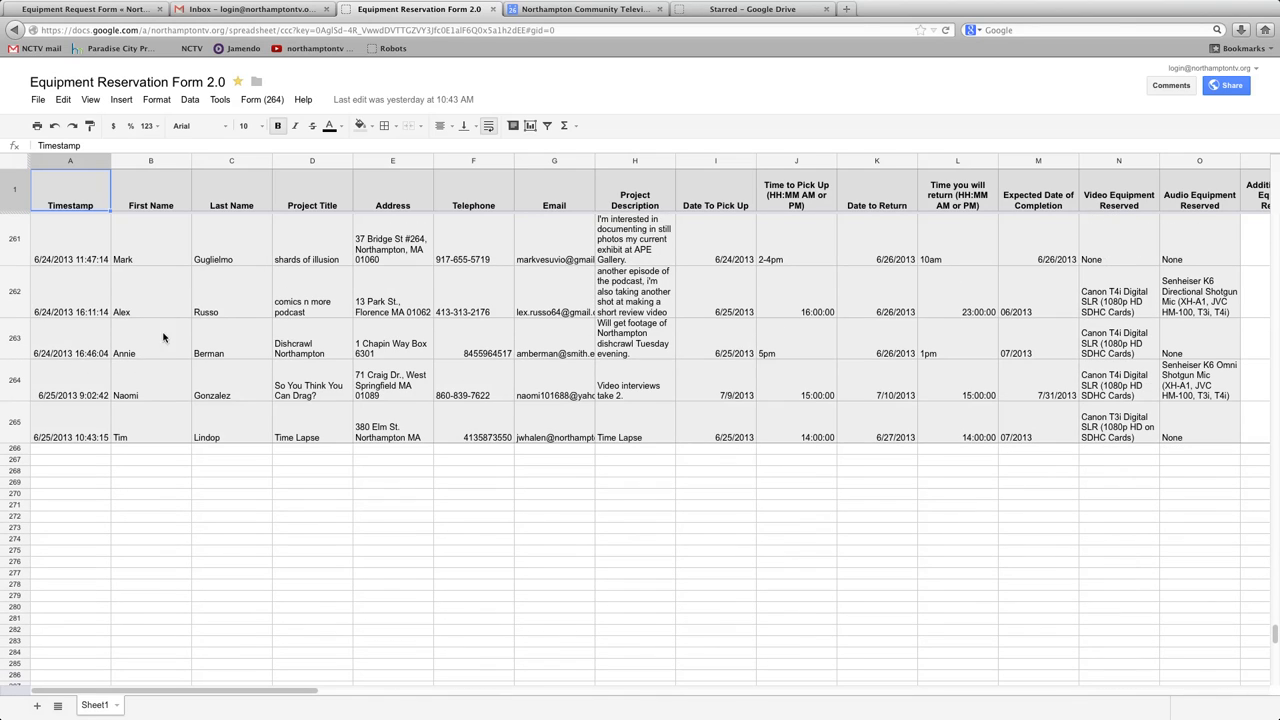
pyautogui.moveTo(250, 397)
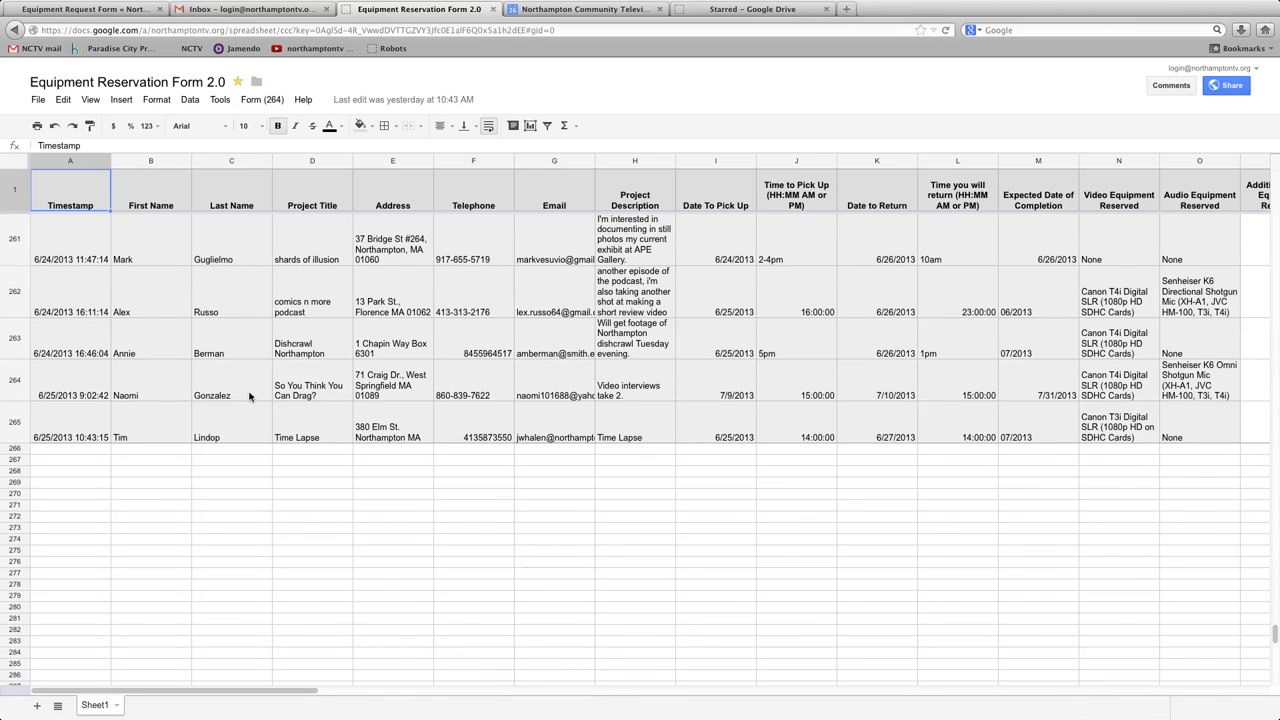
pyautogui.moveTo(143, 443)
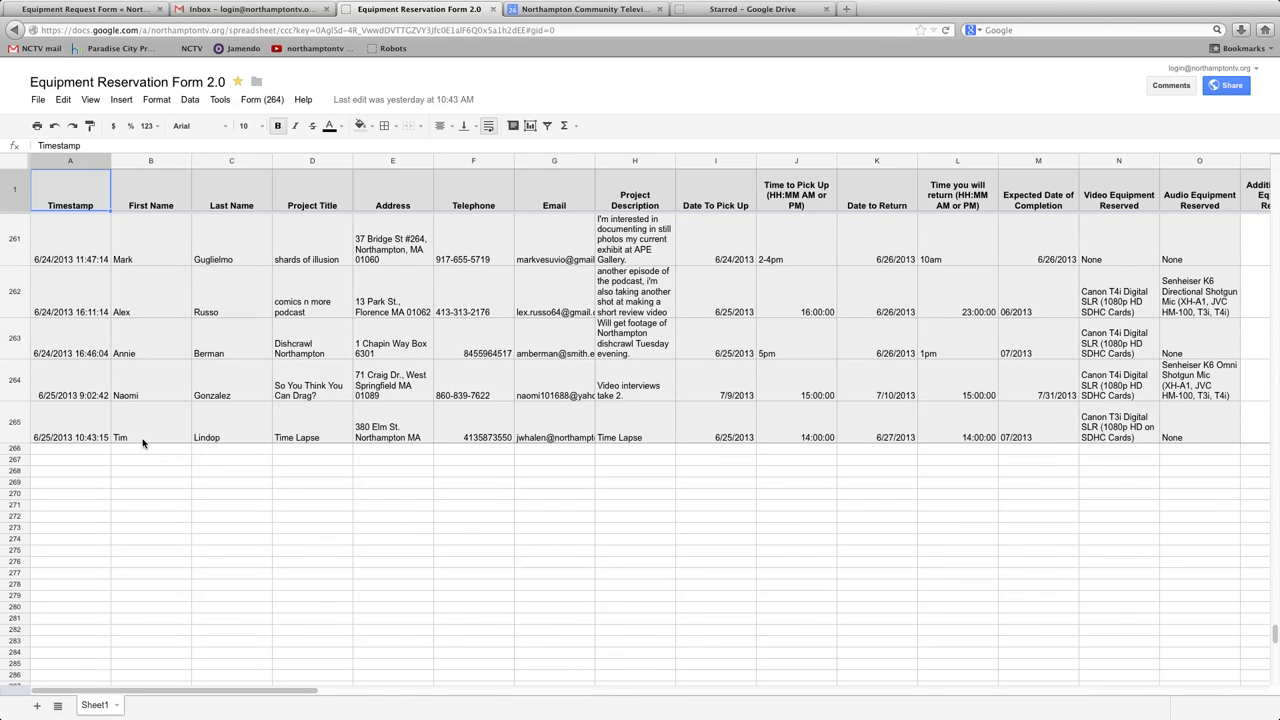
pyautogui.moveTo(220, 437)
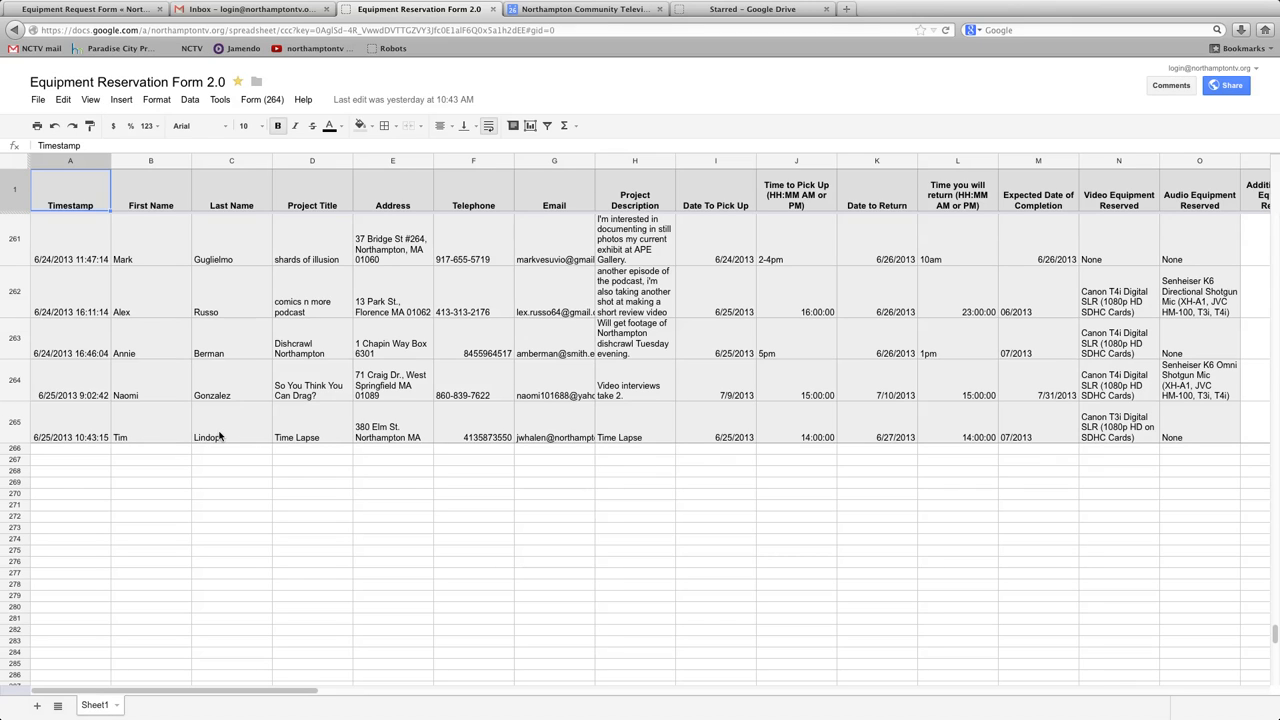
pyautogui.moveTo(1211, 437)
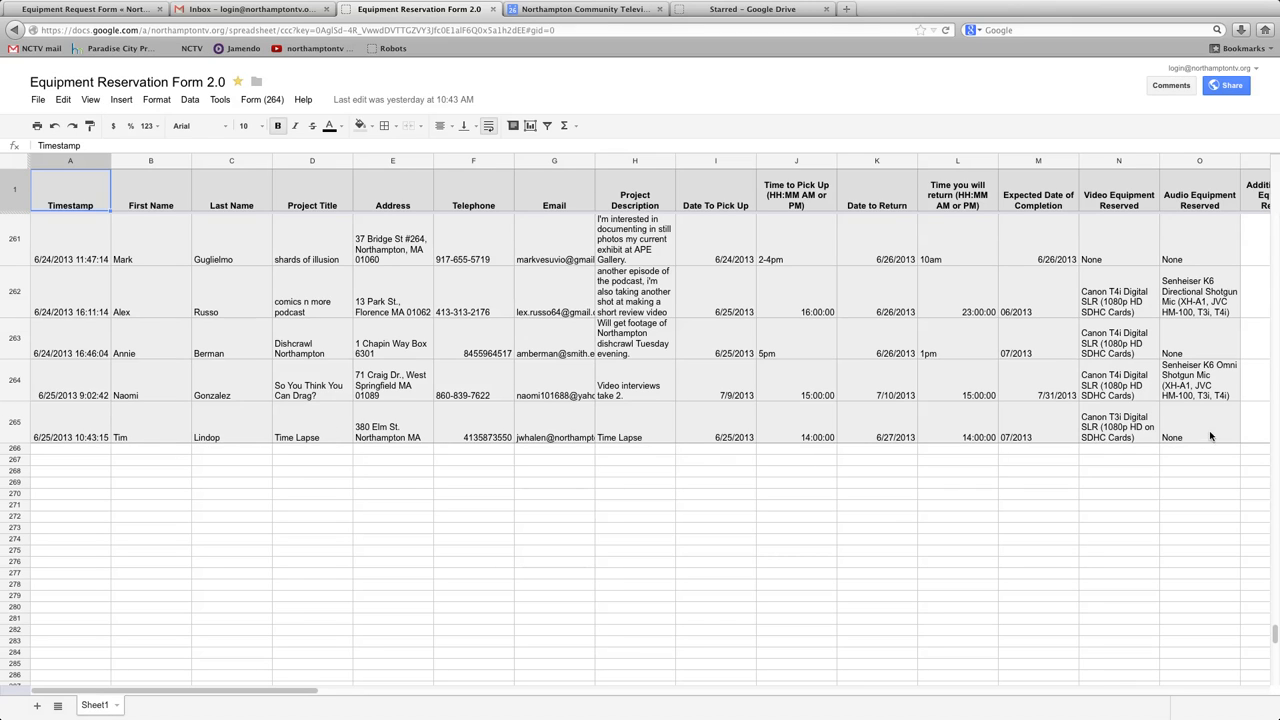
pyautogui.moveTo(228, 693)
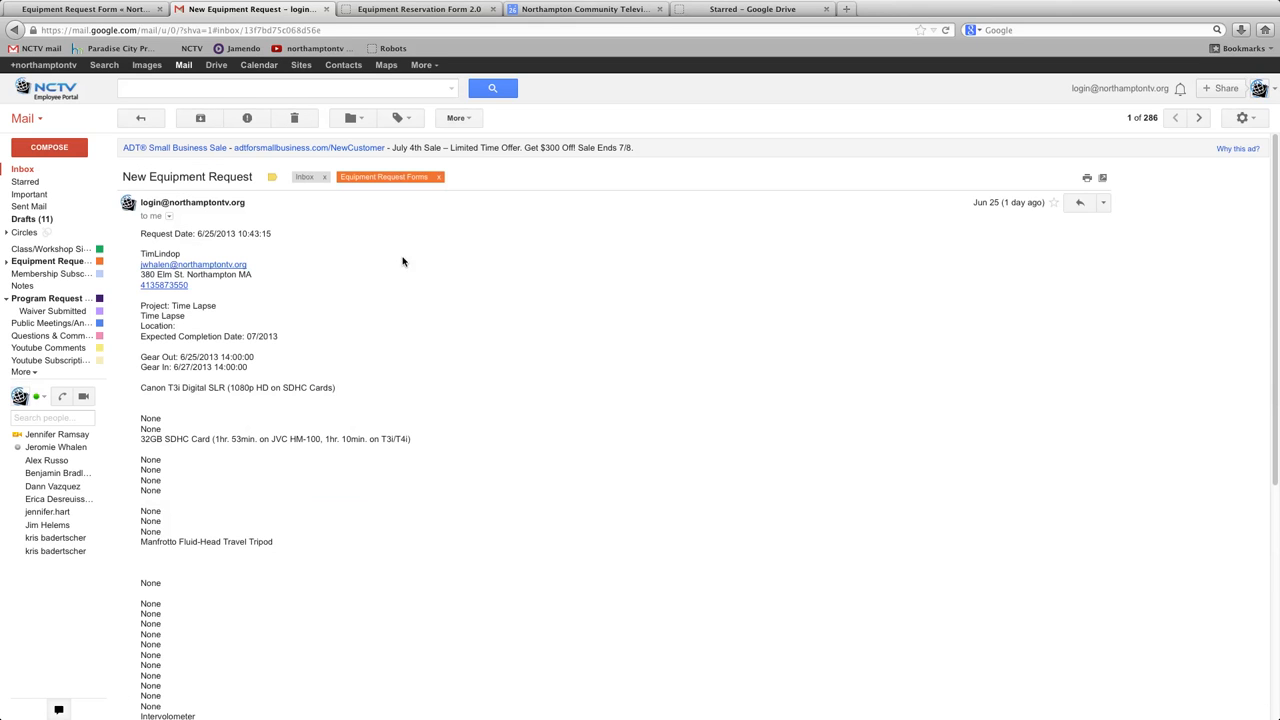
# - Read through the Time Lapse equipment request's gear, notes and signature lines
pyautogui.scroll(-3)
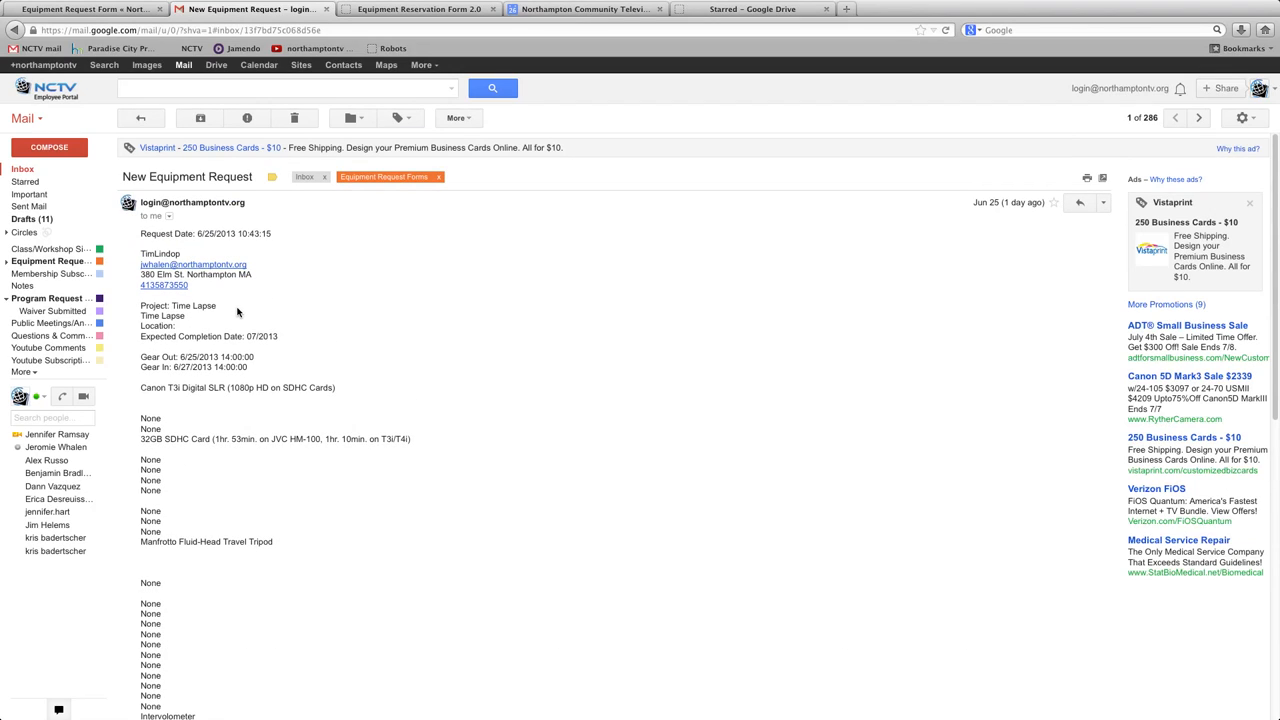
pyautogui.moveTo(390, 307)
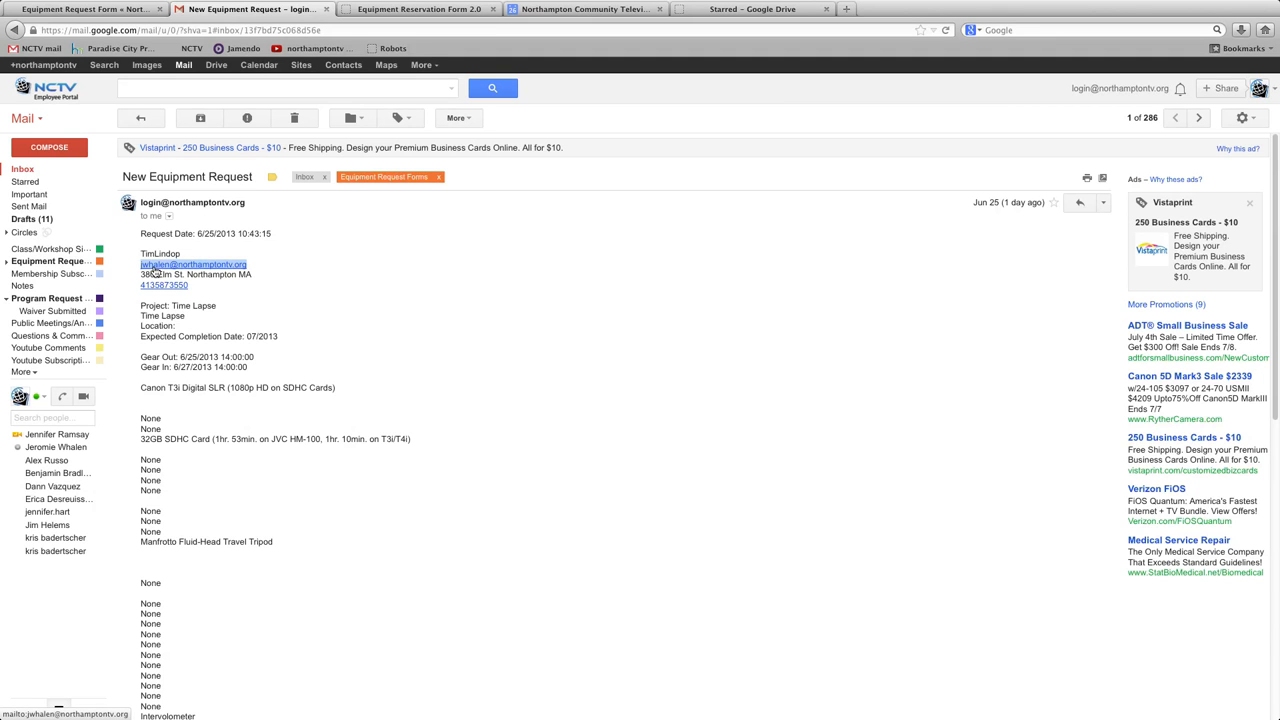
pyautogui.scroll(-3)
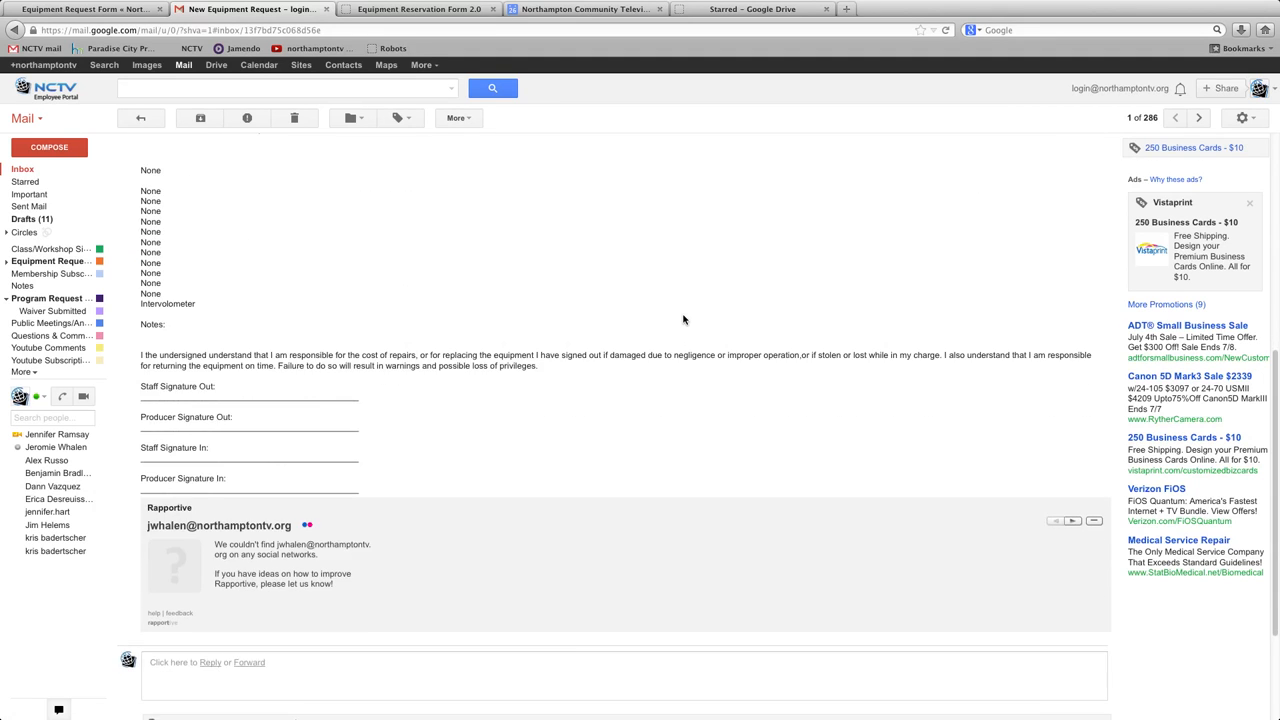
pyautogui.scroll(3)
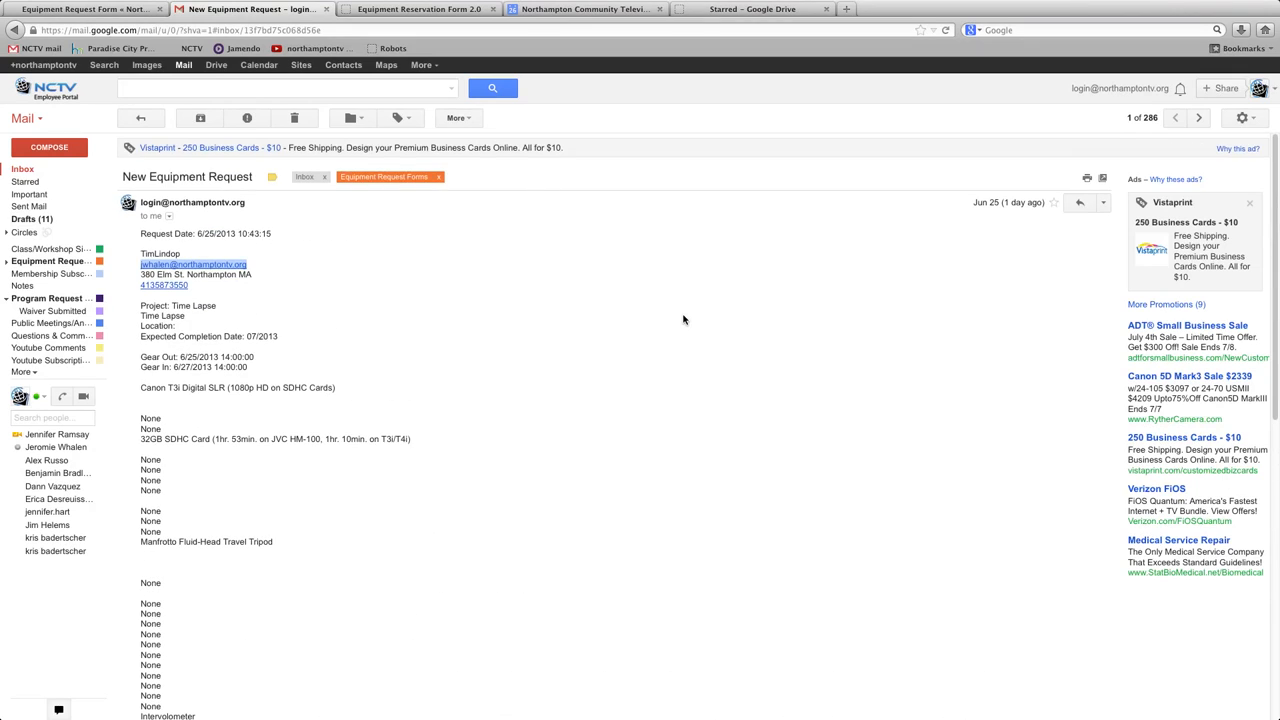
pyautogui.scroll(-3)
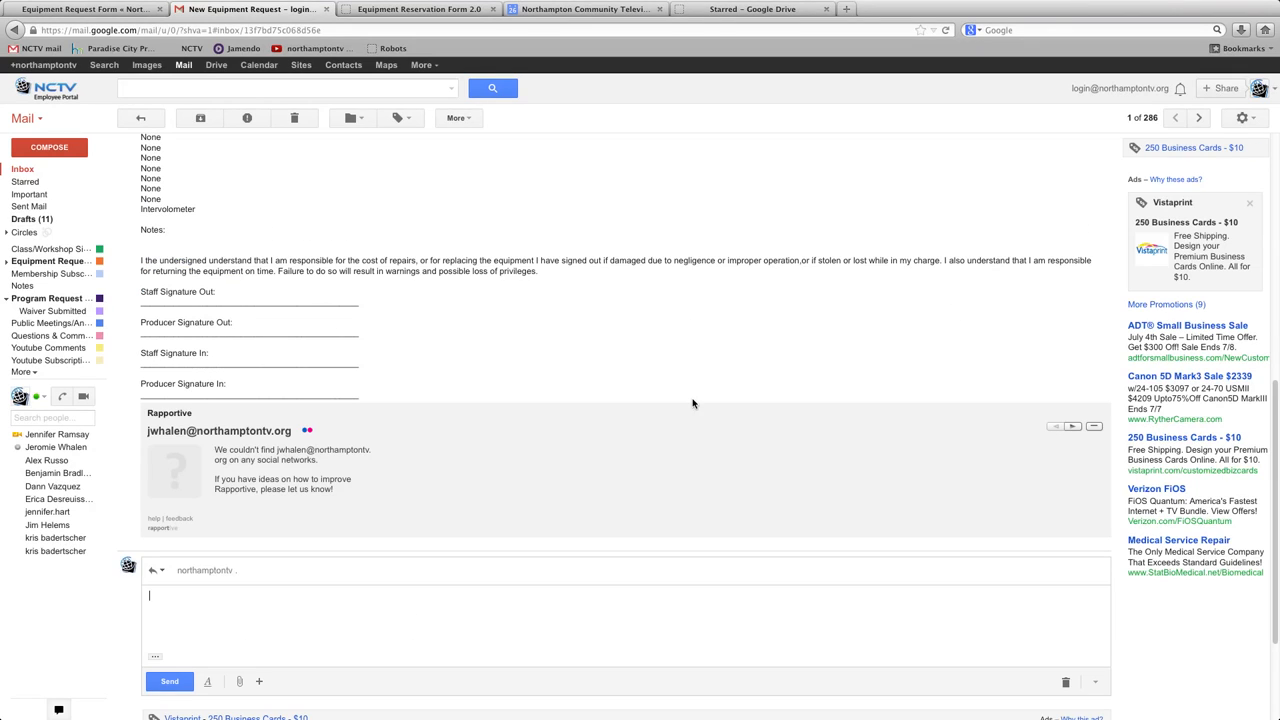
pyautogui.click(230, 569)
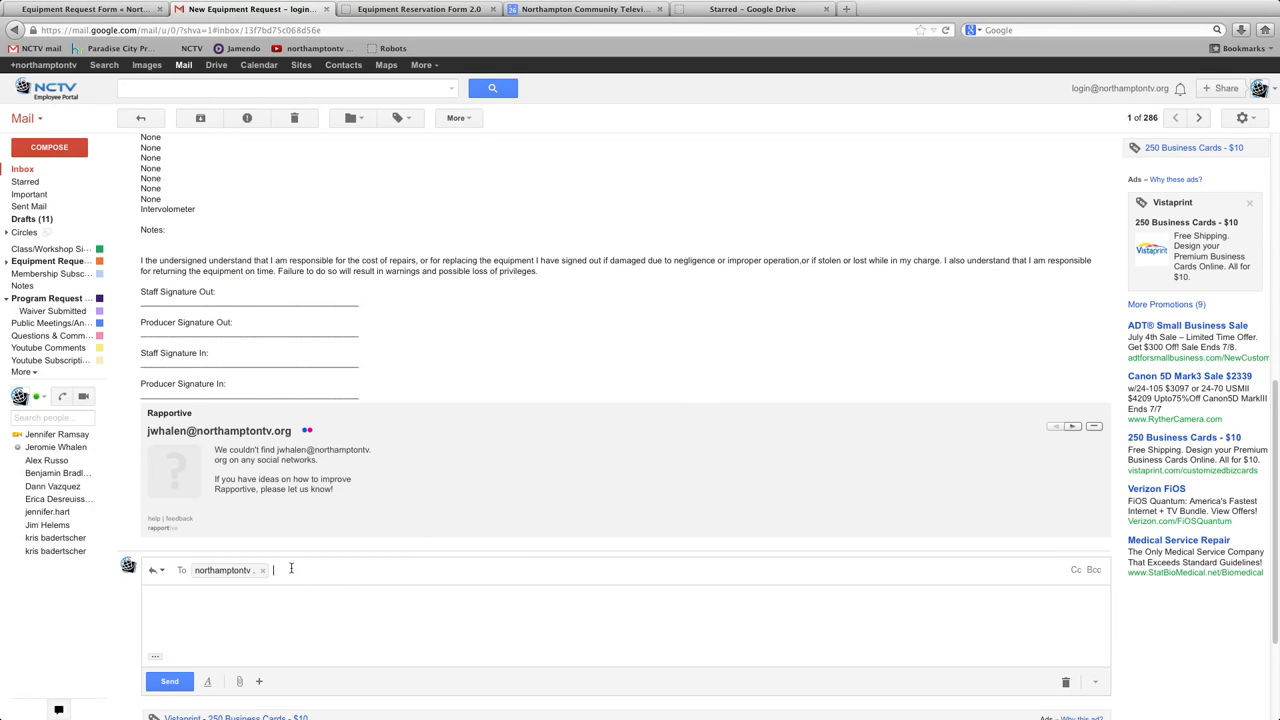
pyautogui.click(56, 447)
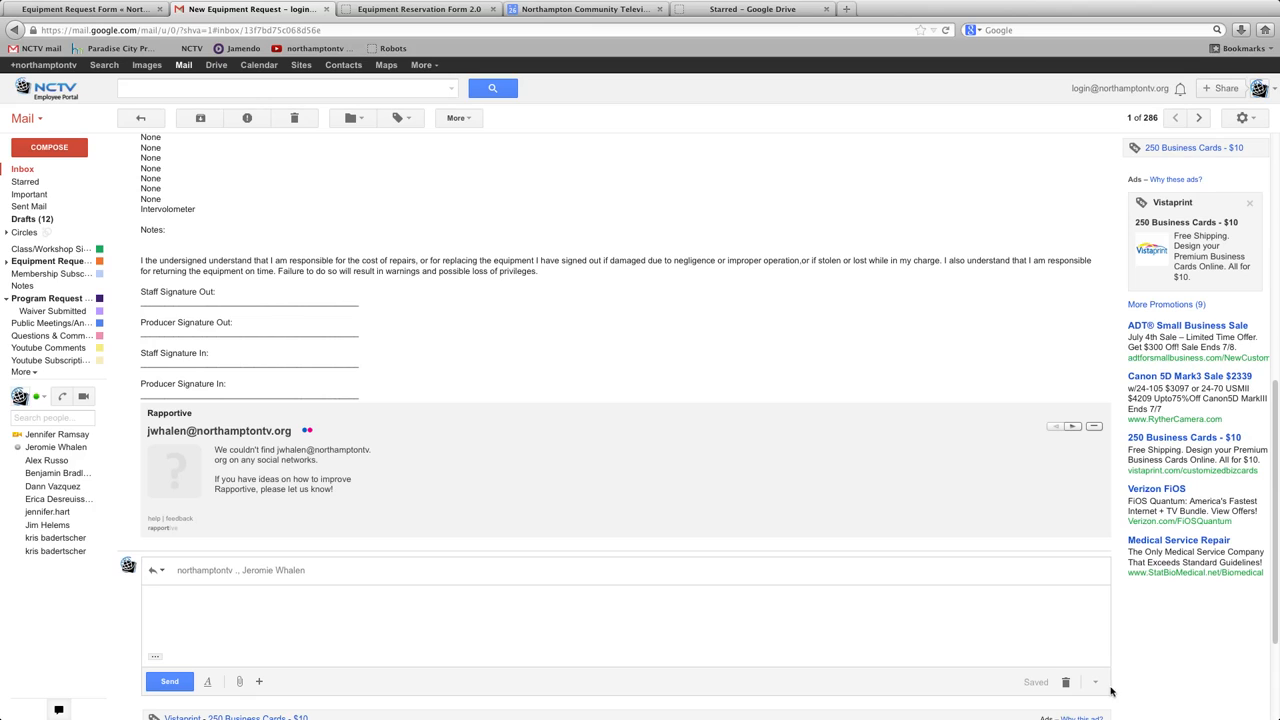
pyautogui.moveTo(1096, 682)
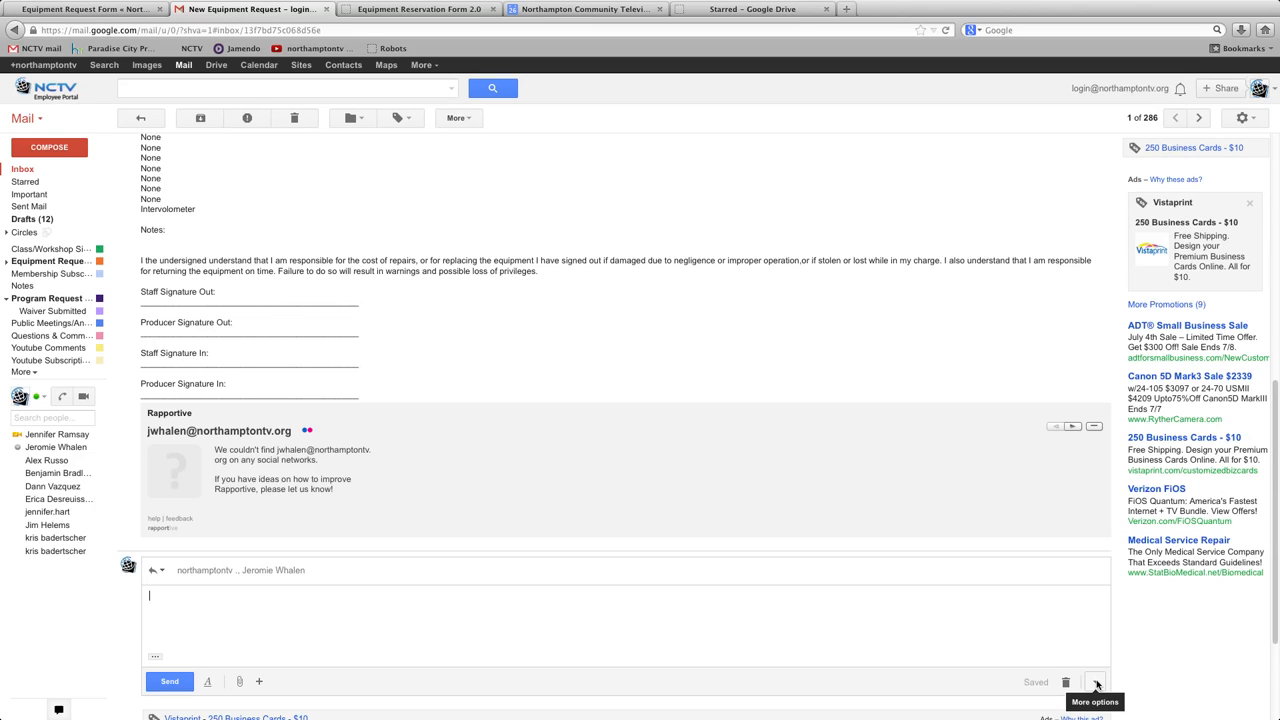
# - Send Jeromie the Equipment Request Confirmation canned response and return to the inbox
pyautogui.click(1096, 681)
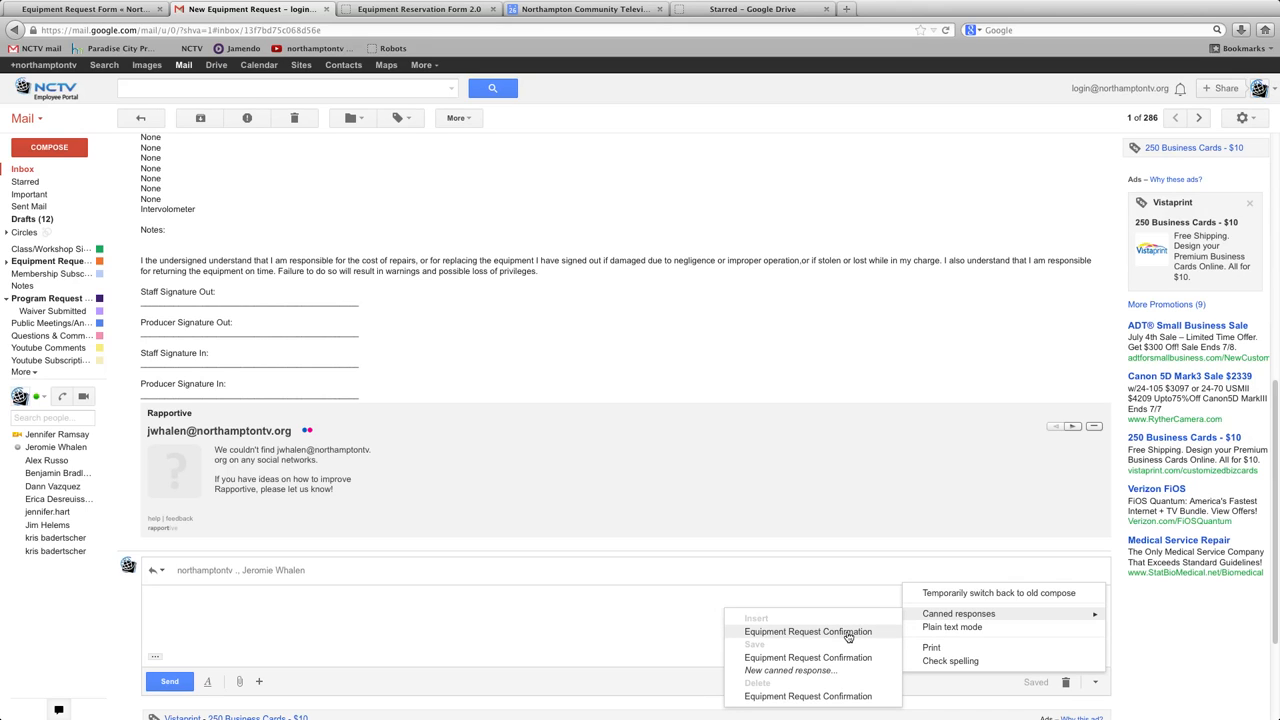
pyautogui.click(808, 631)
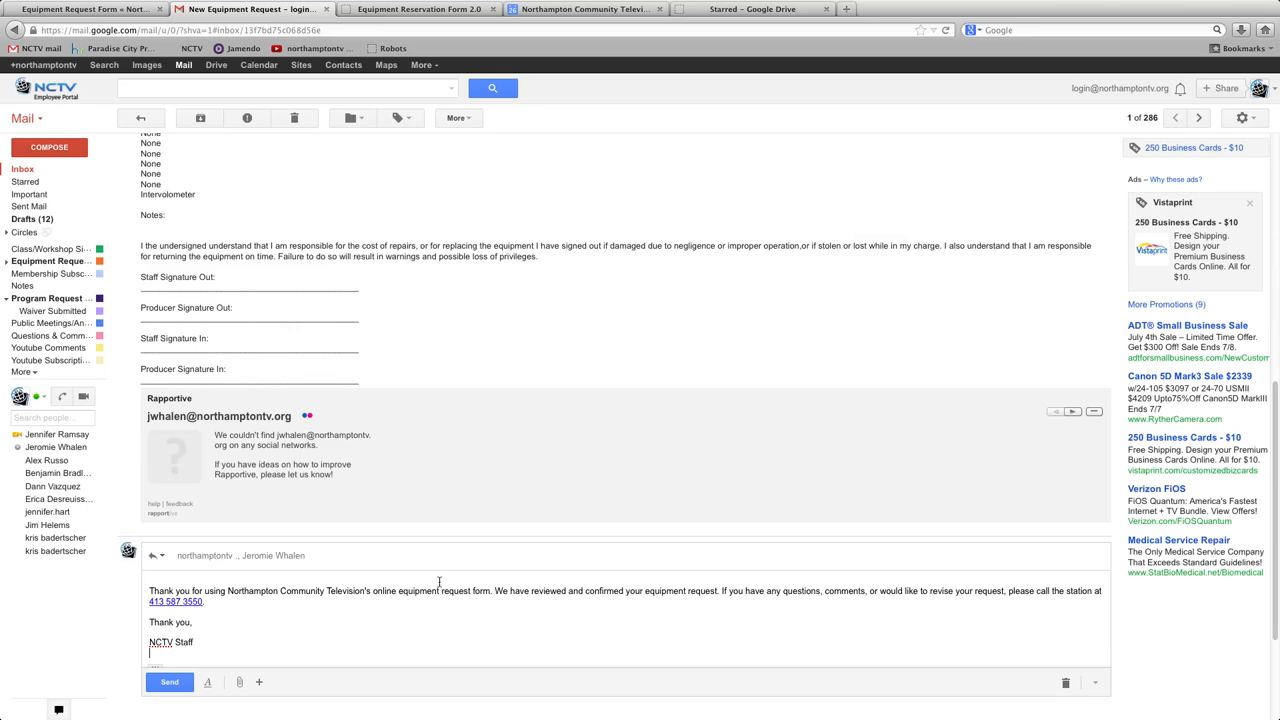
pyautogui.moveTo(234, 624)
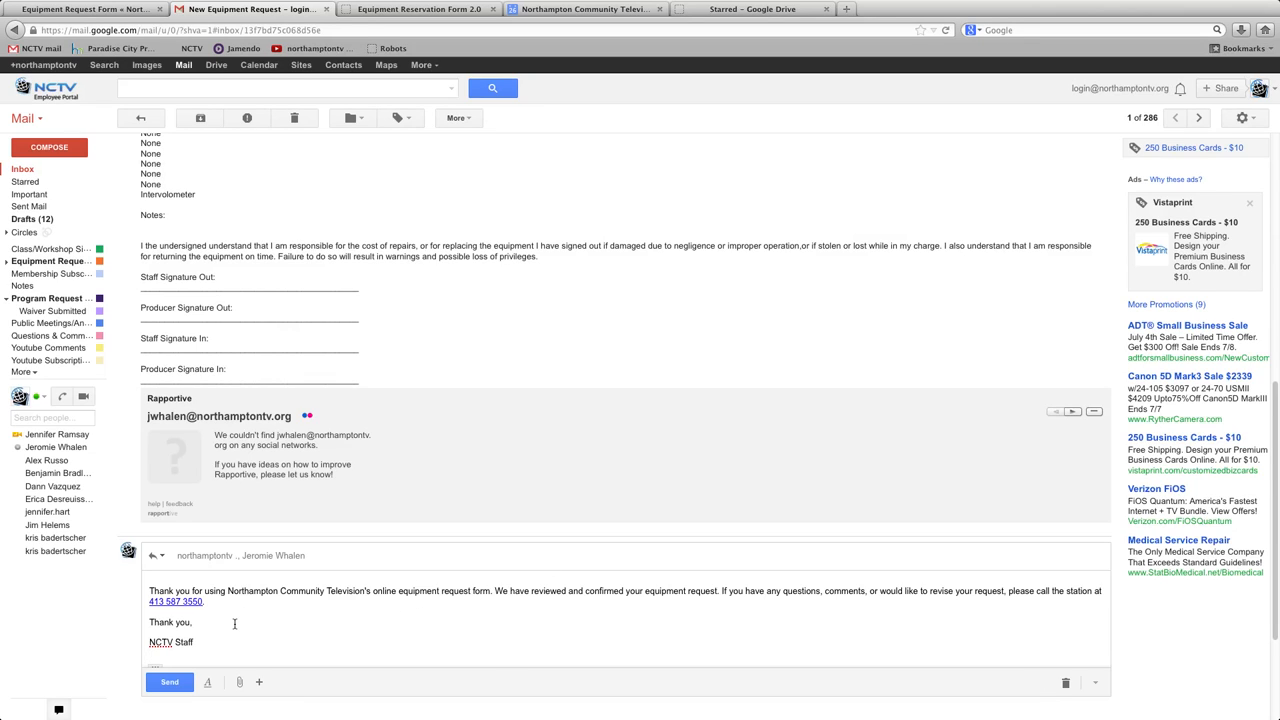
pyautogui.click(169, 682)
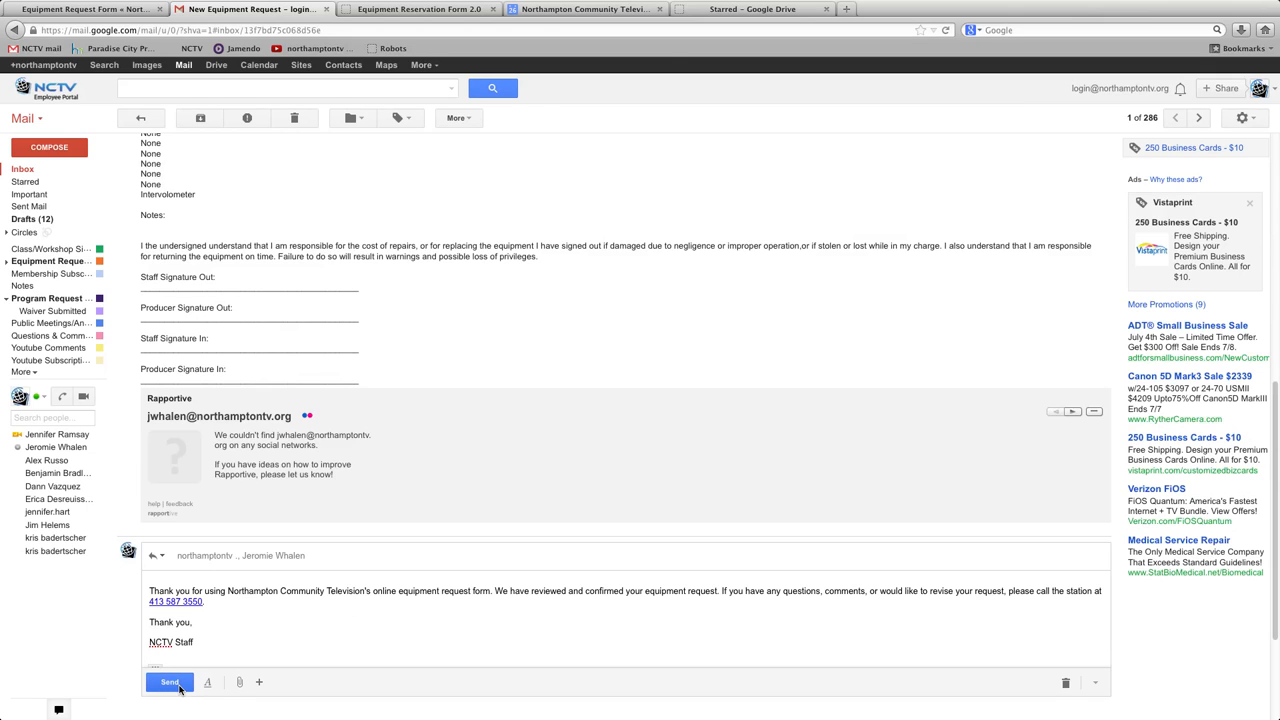
pyautogui.click(169, 682)
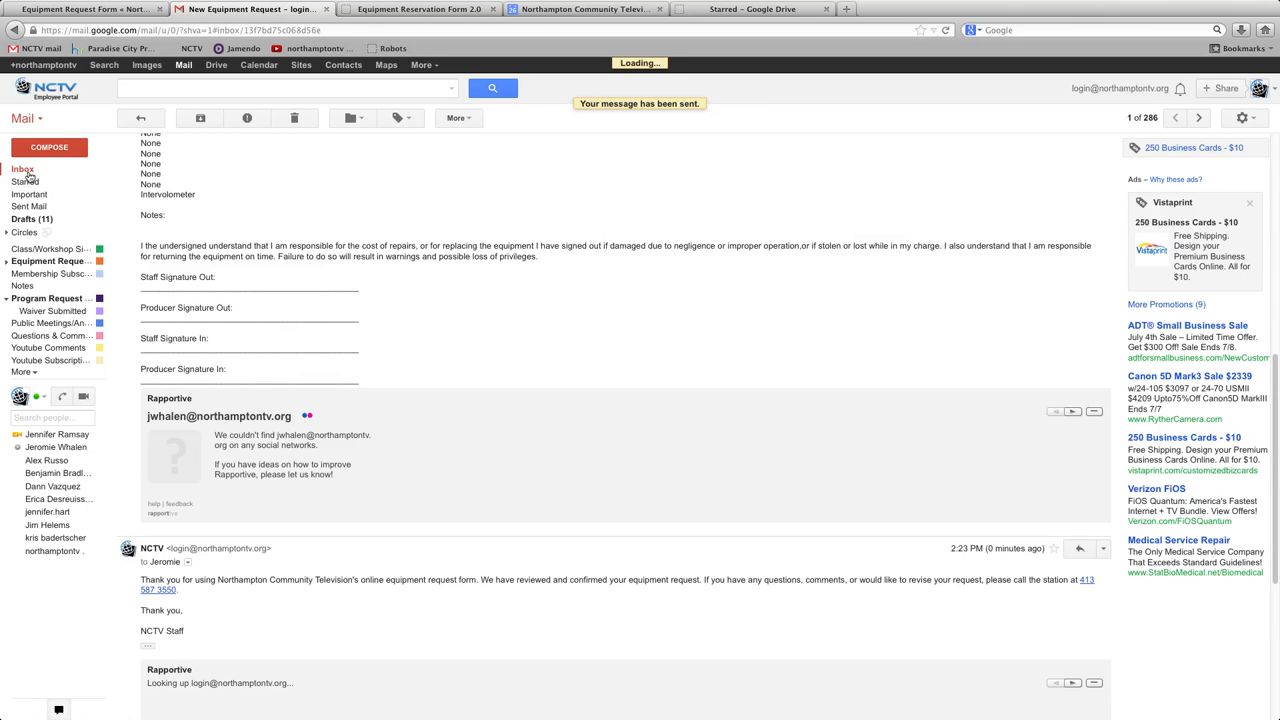
pyautogui.click(22, 168)
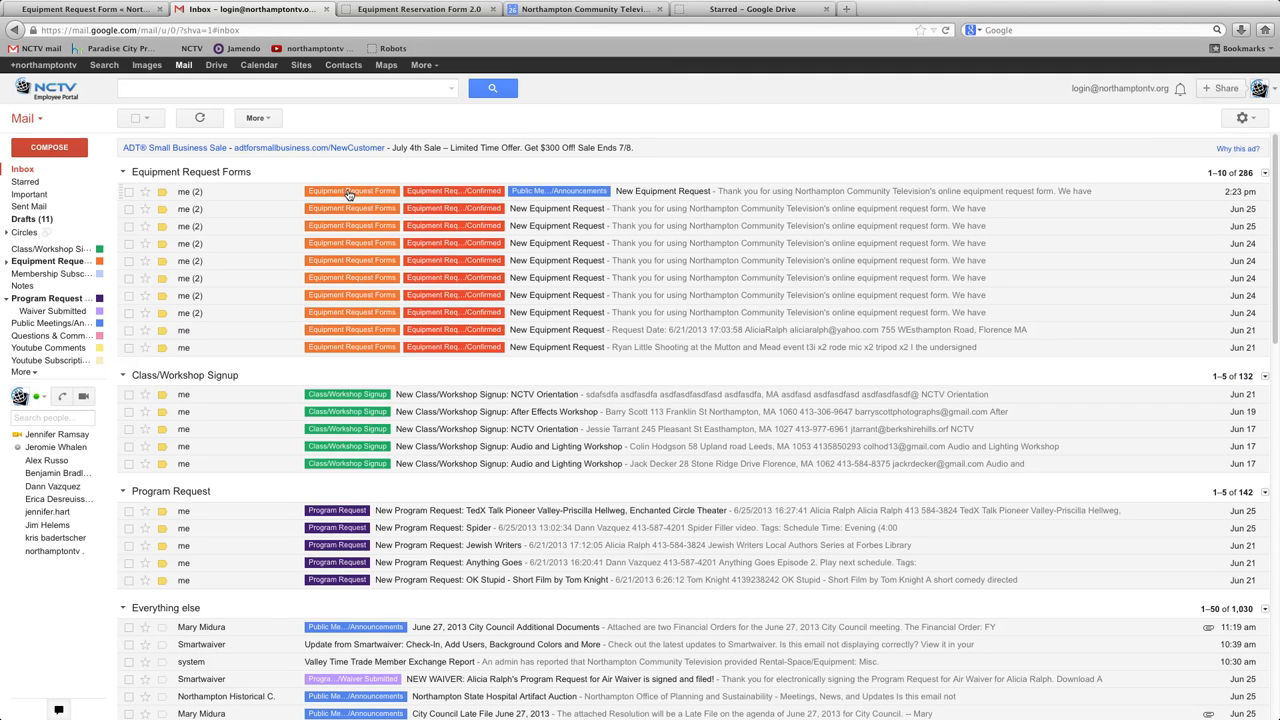
pyautogui.moveTo(476, 192)
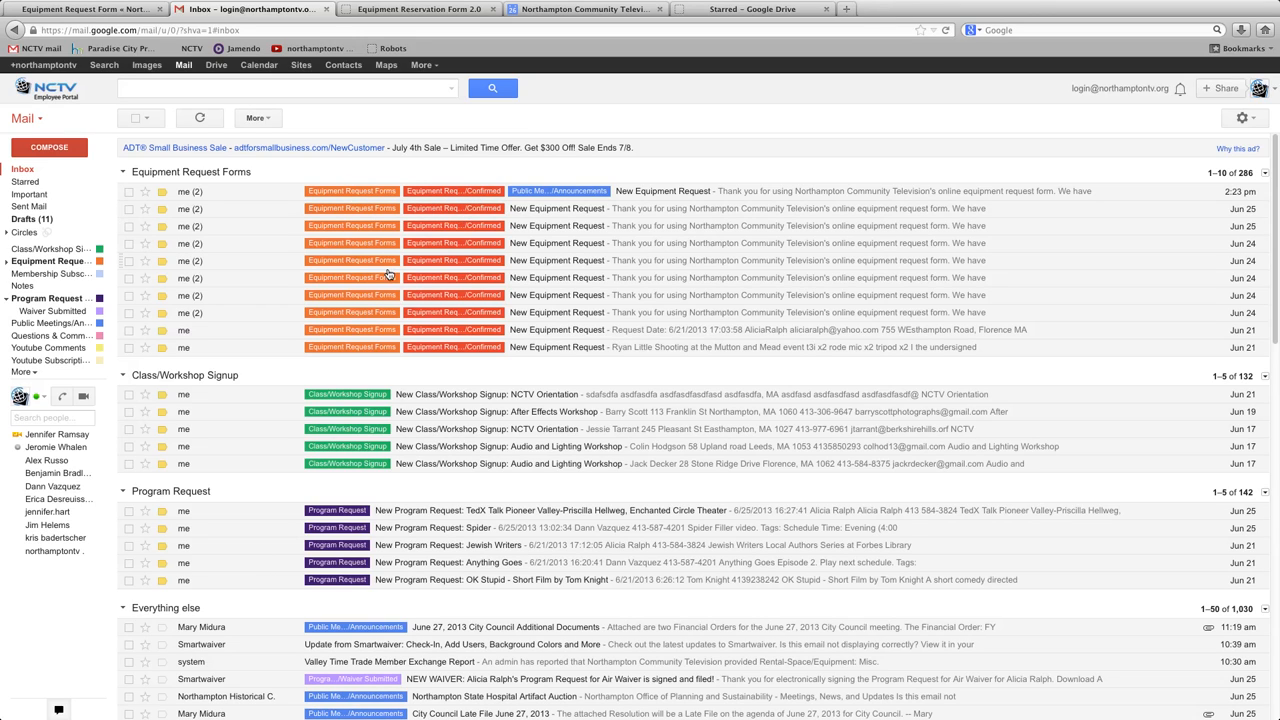
pyautogui.click(129, 225)
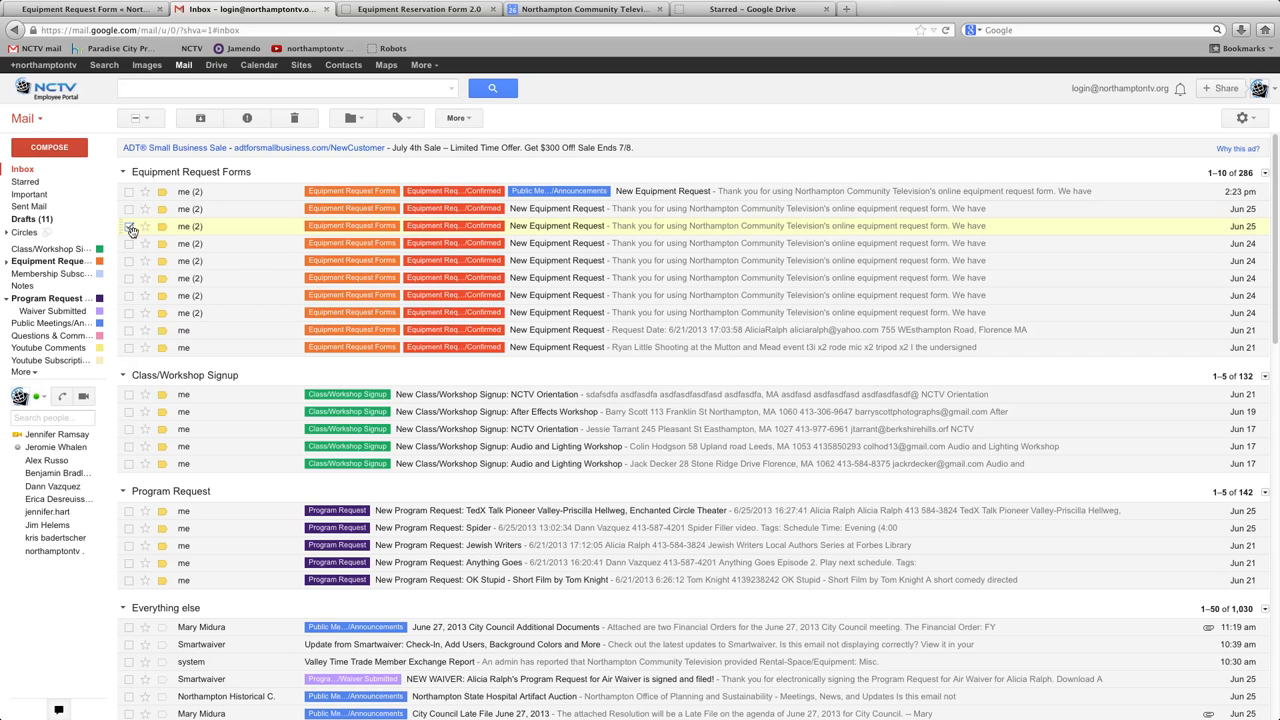
pyautogui.click(128, 226)
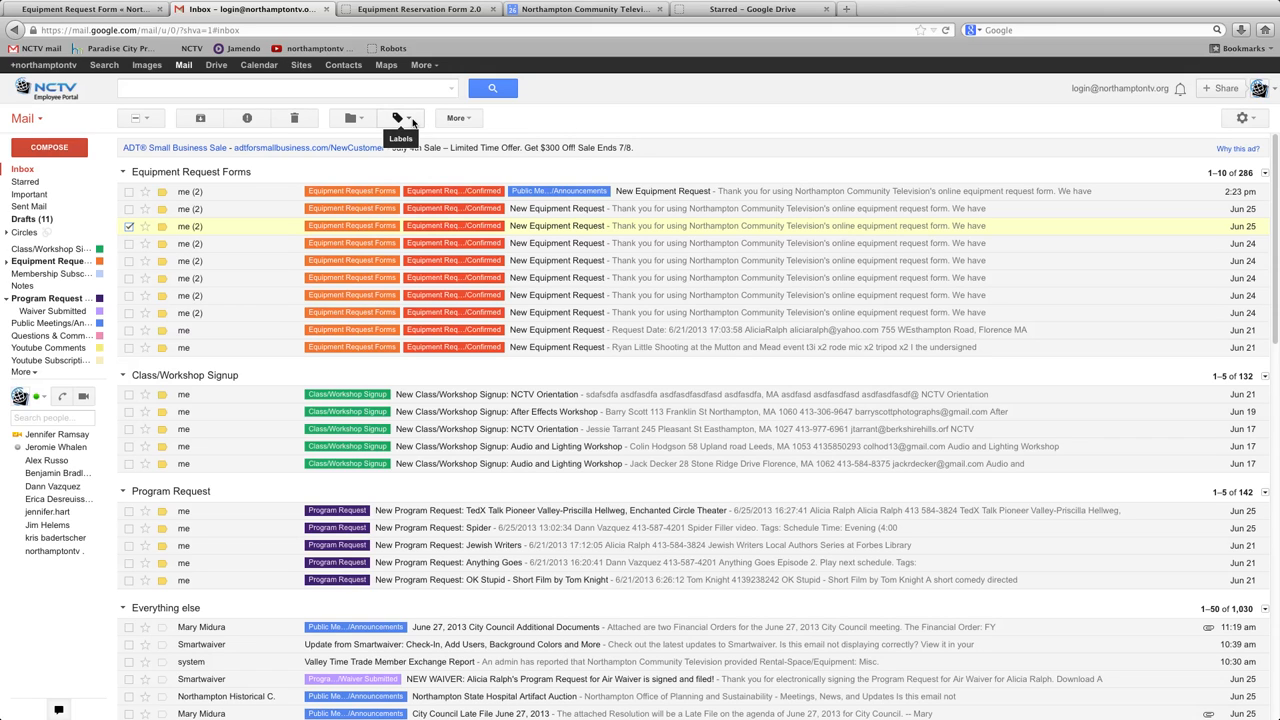
pyautogui.click(396, 118)
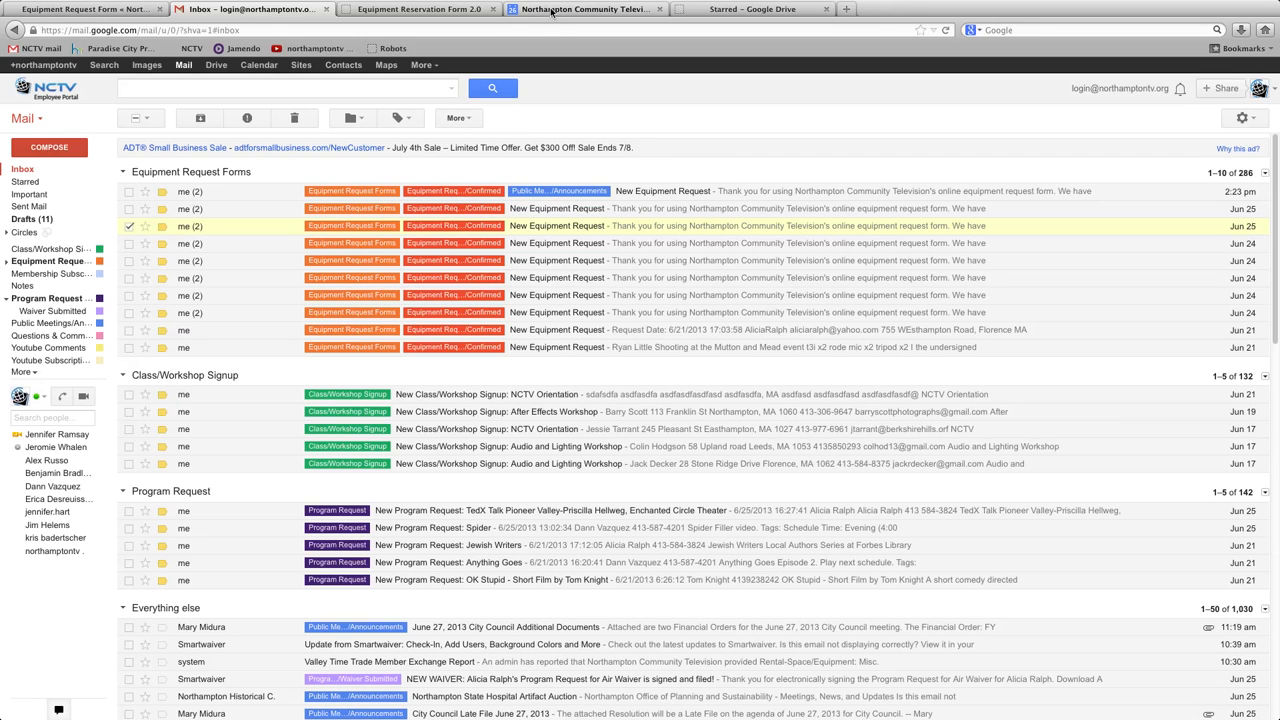
pyautogui.click(258, 67)
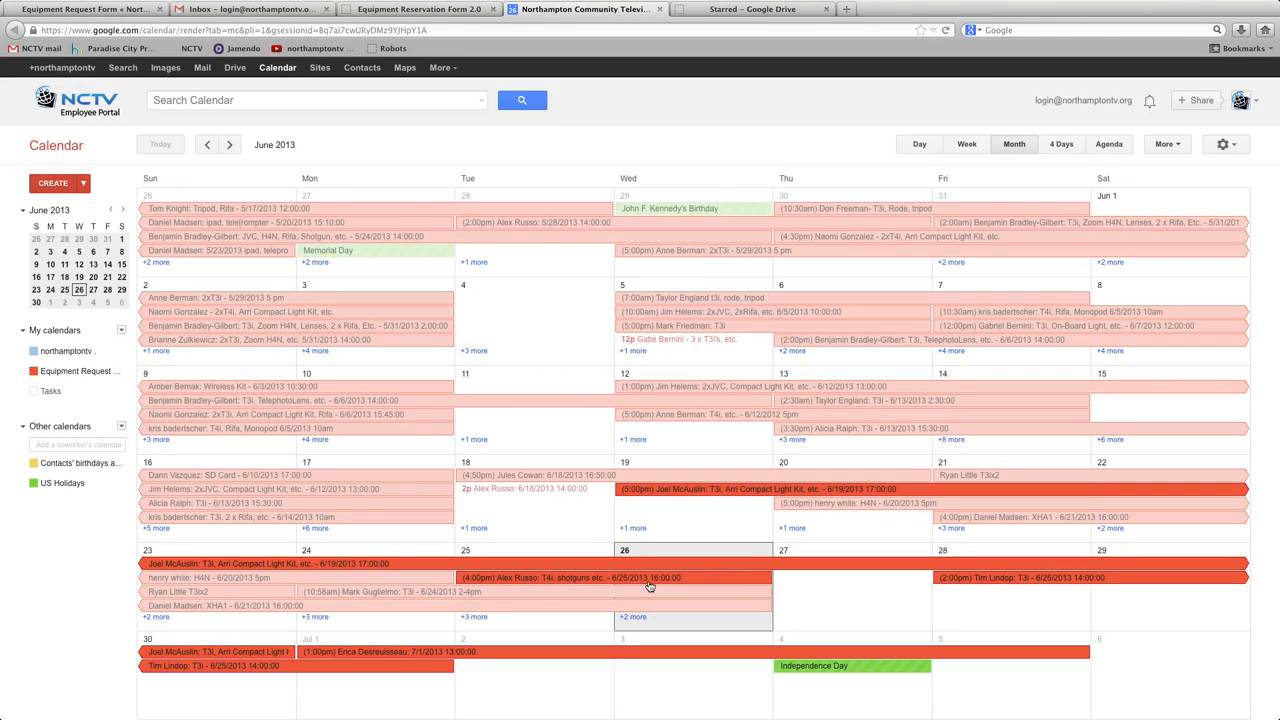
pyautogui.moveTo(970, 583)
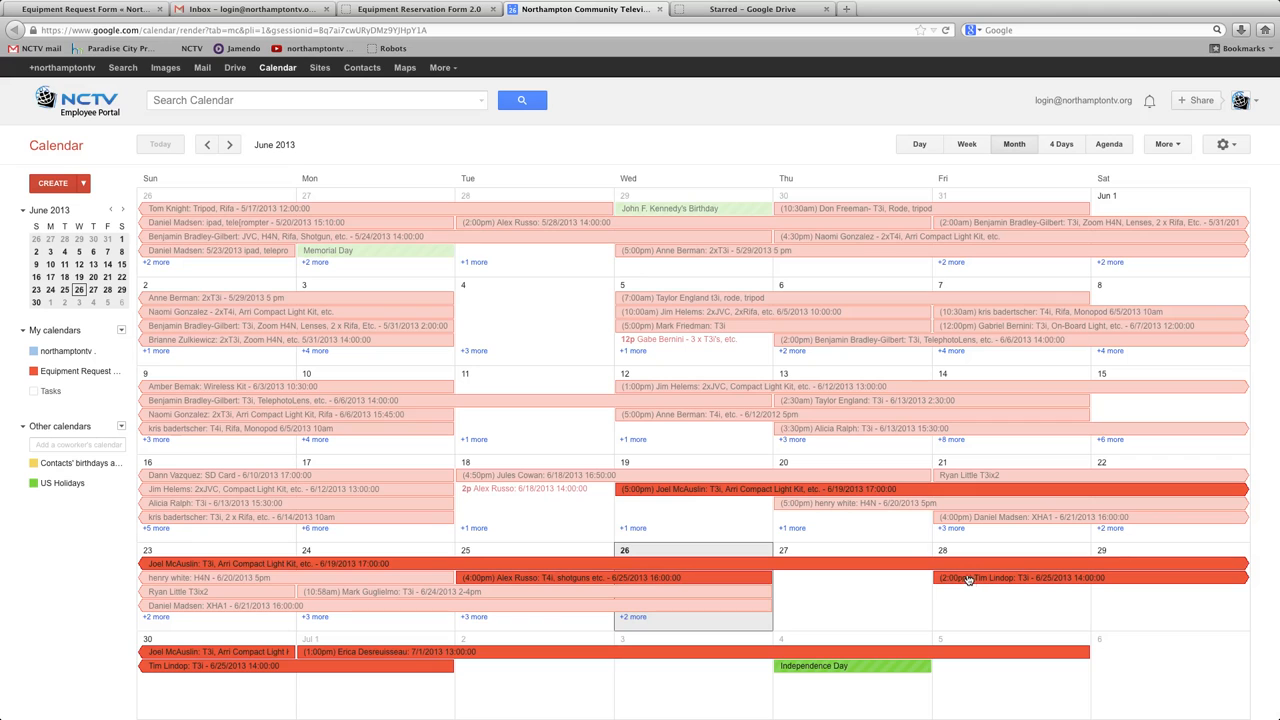
pyautogui.click(1020, 577)
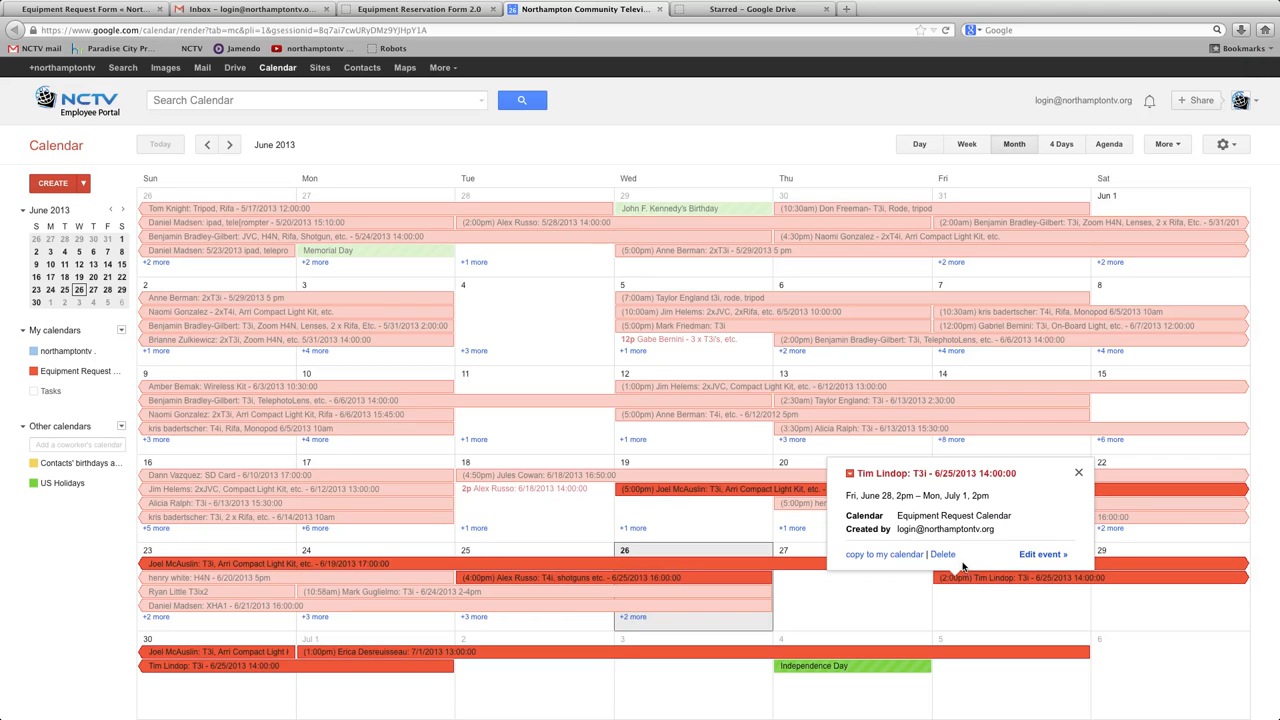
pyautogui.click(1043, 554)
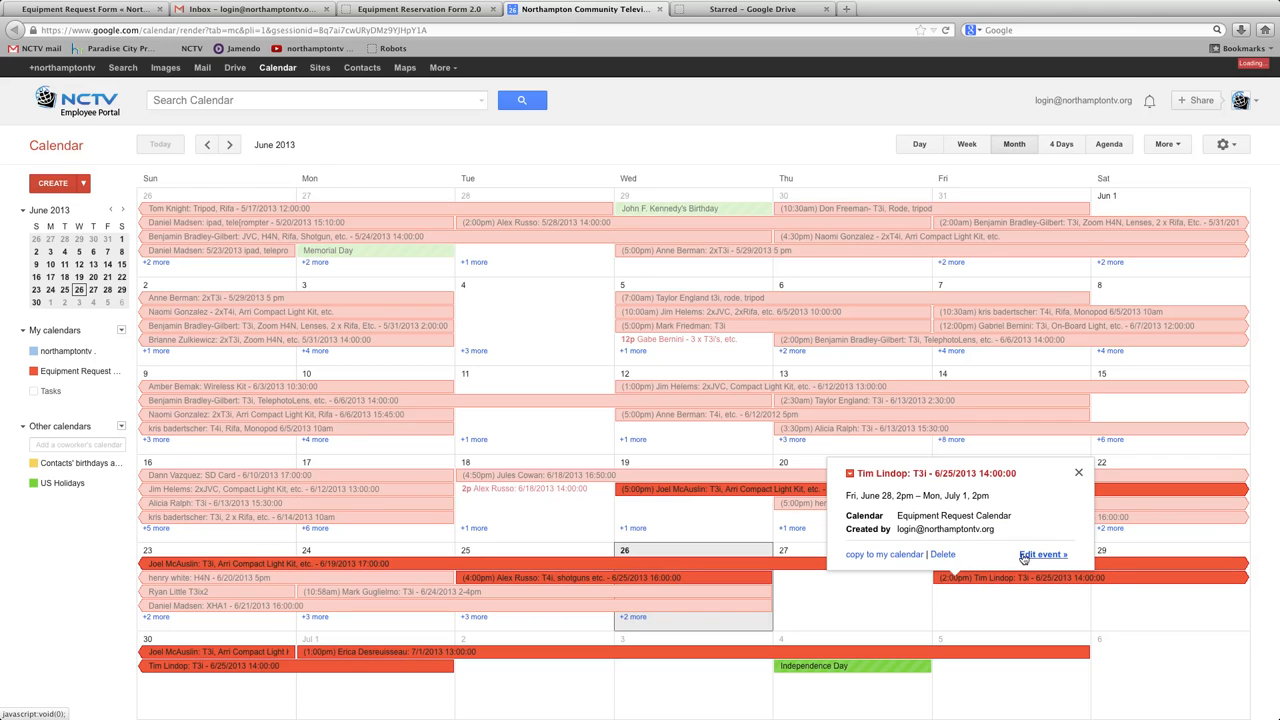
pyautogui.click(1043, 554)
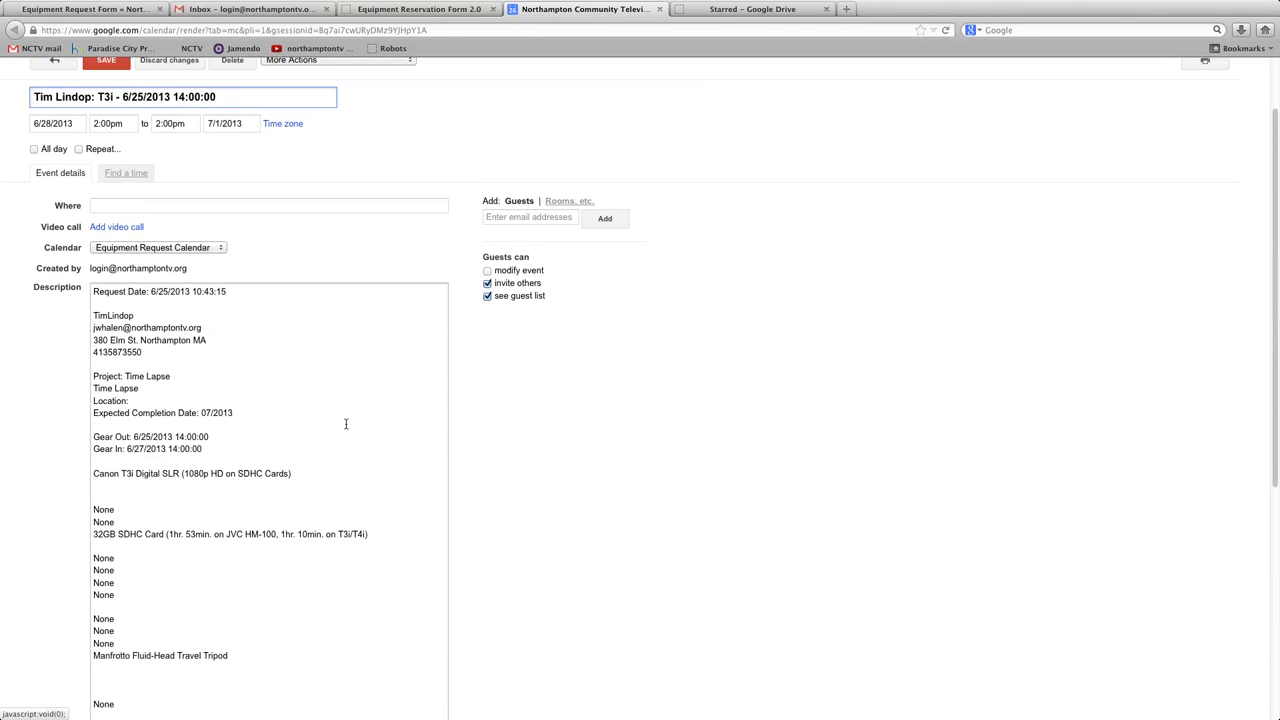
pyautogui.scroll(-3)
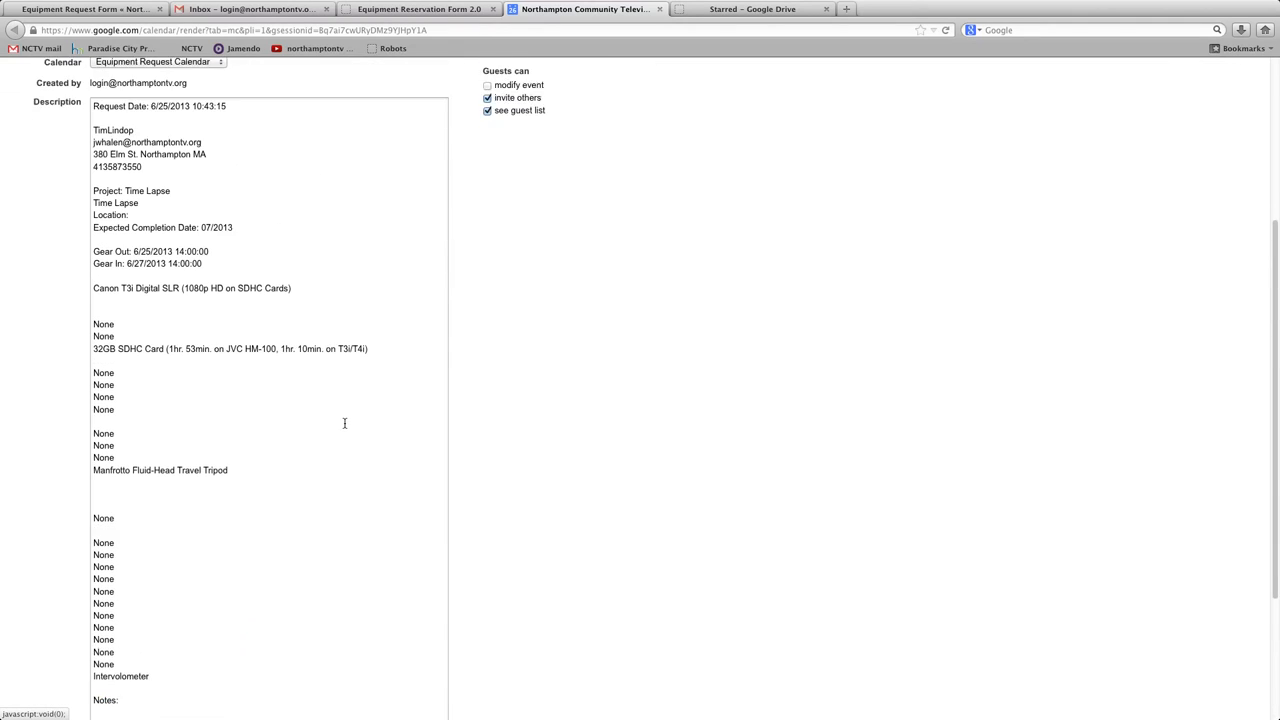
pyautogui.scroll(3)
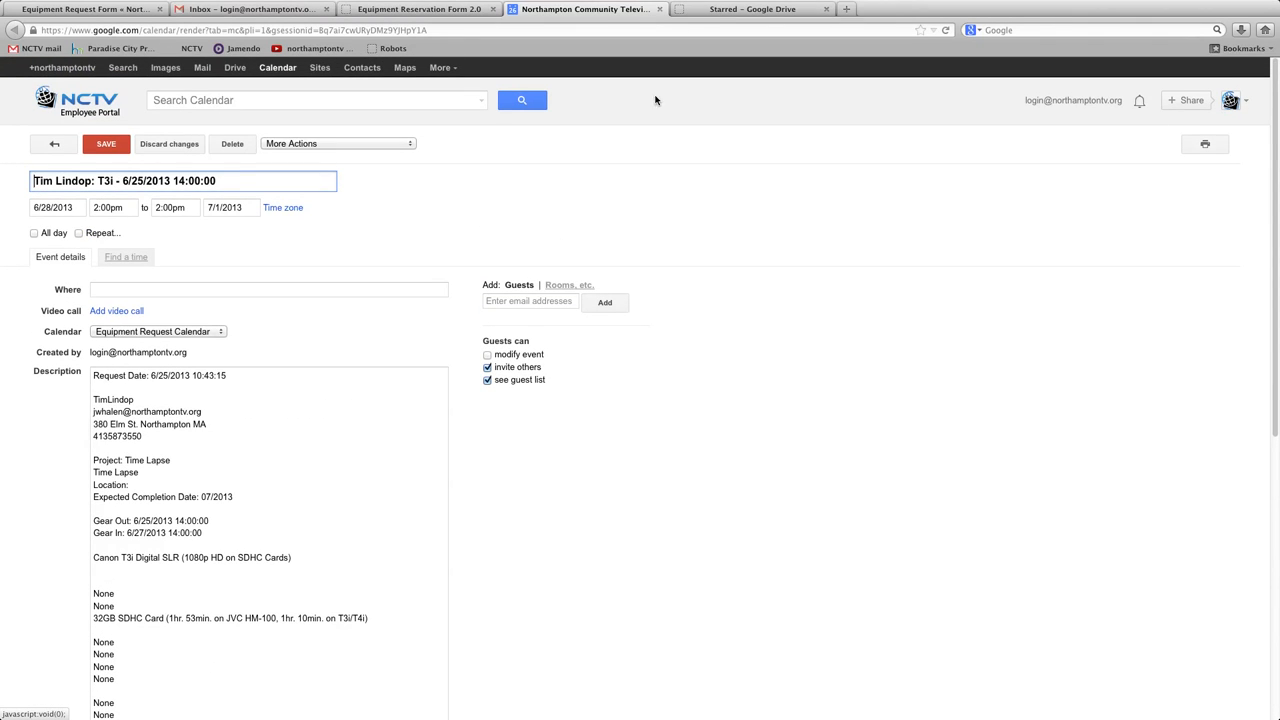
pyautogui.moveTo(418, 9)
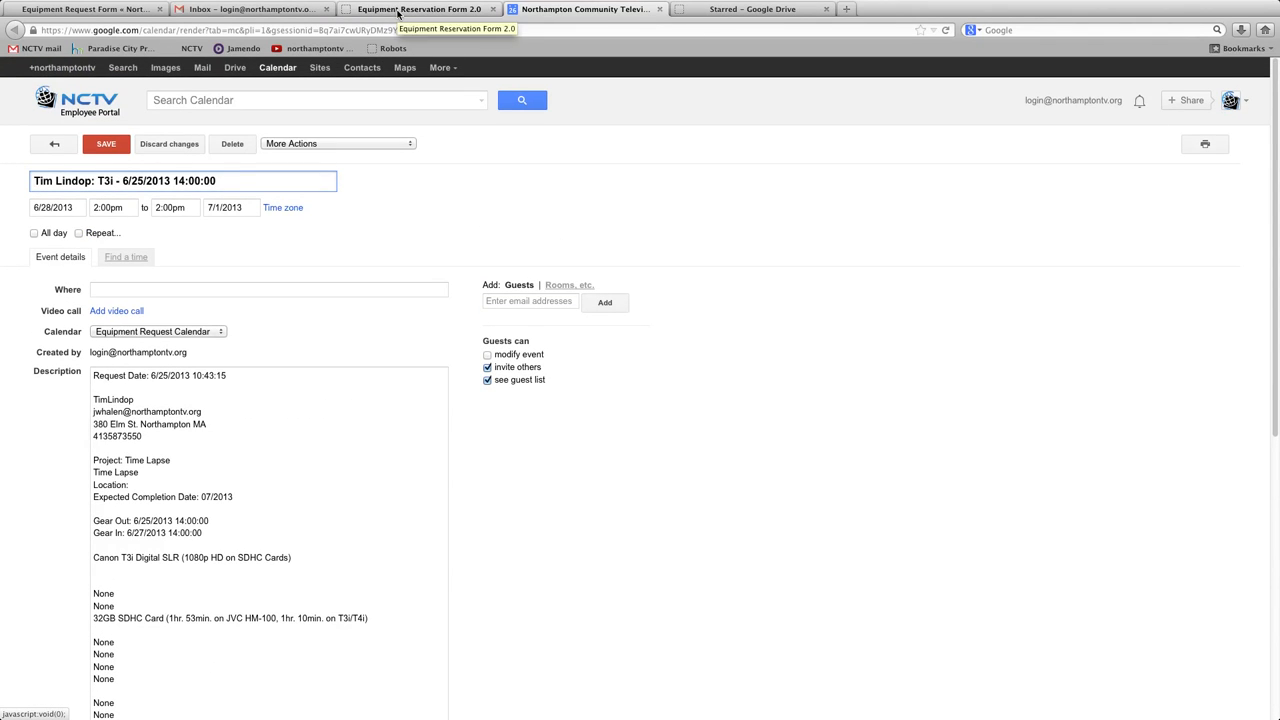
pyautogui.click(752, 9)
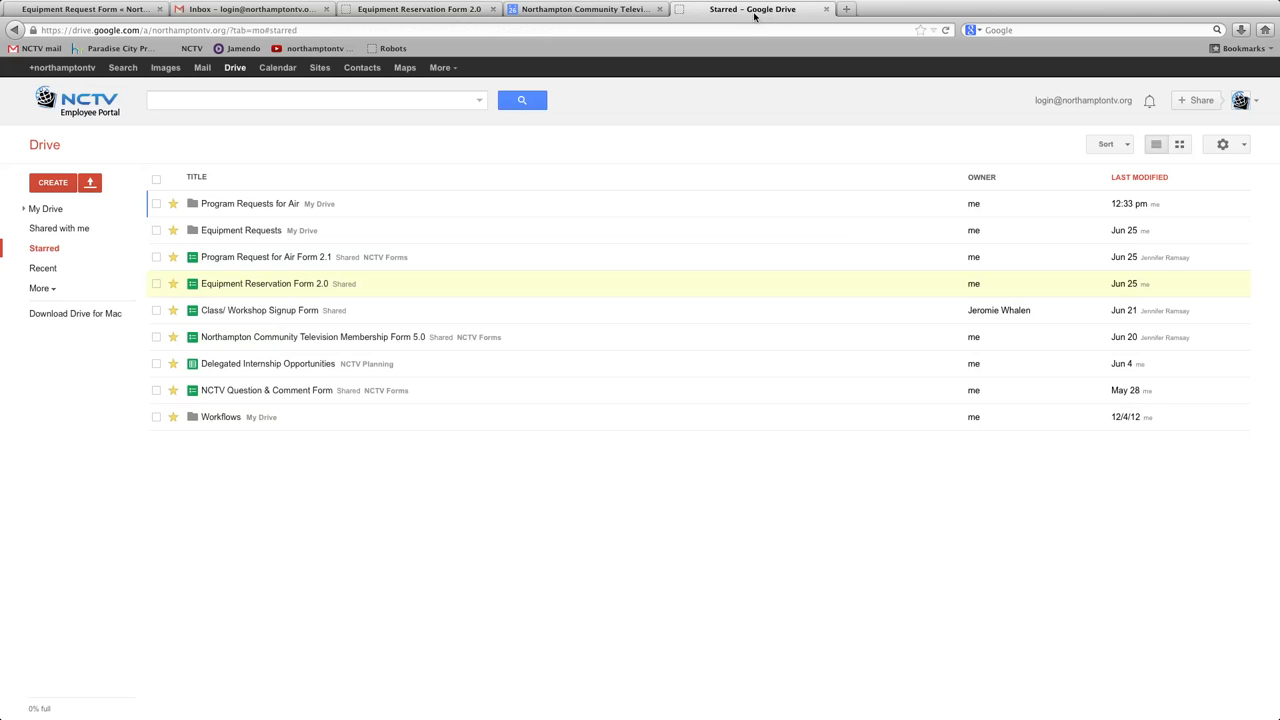
pyautogui.click(46, 208)
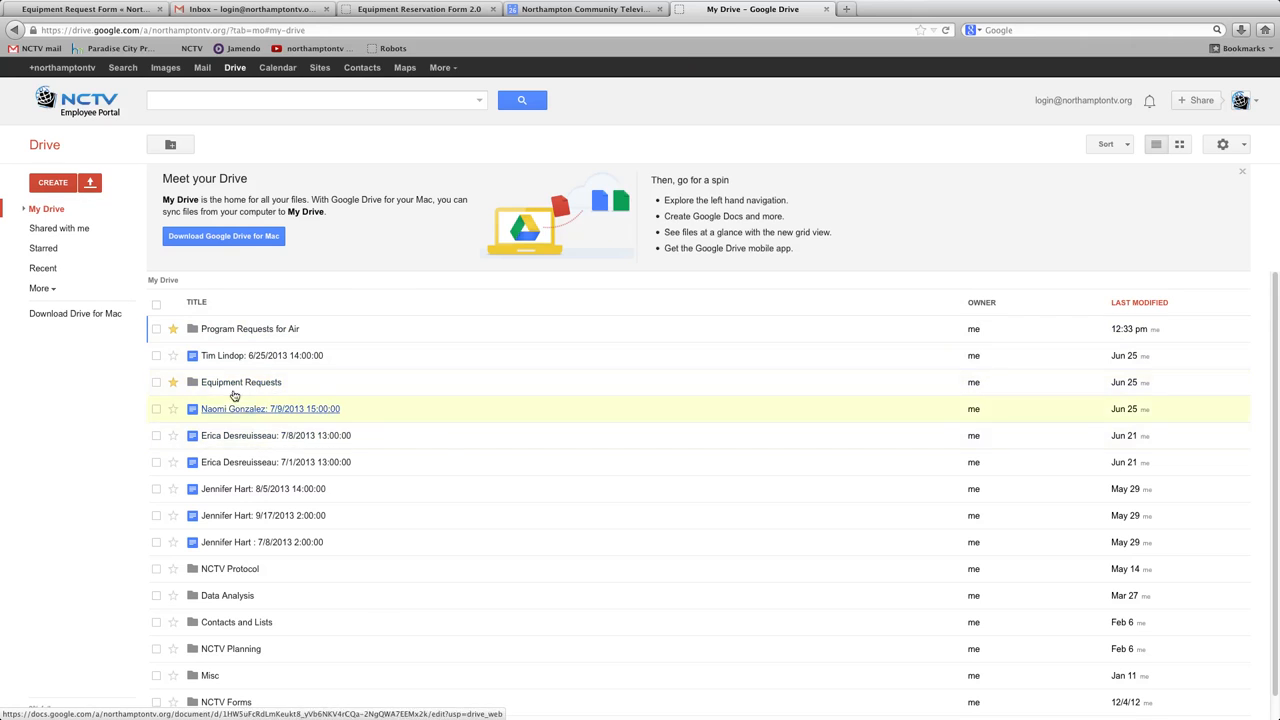
pyautogui.moveTo(252, 508)
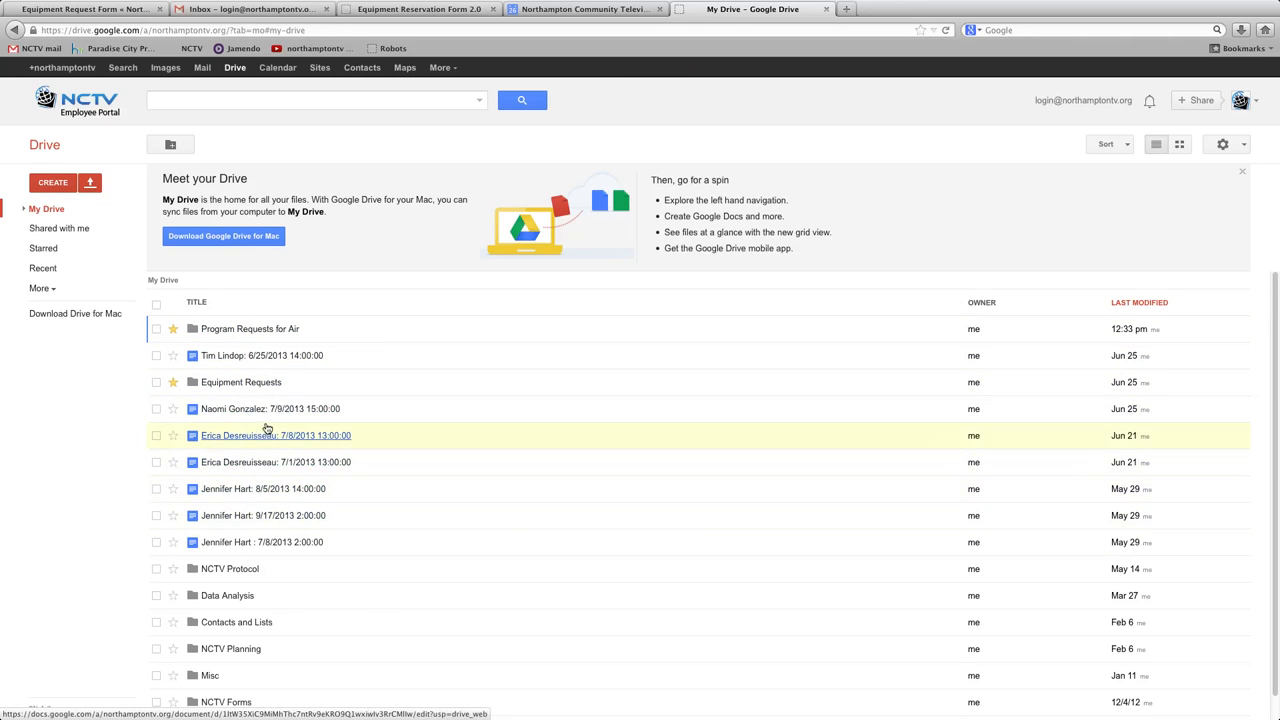
pyautogui.moveTo(262, 355)
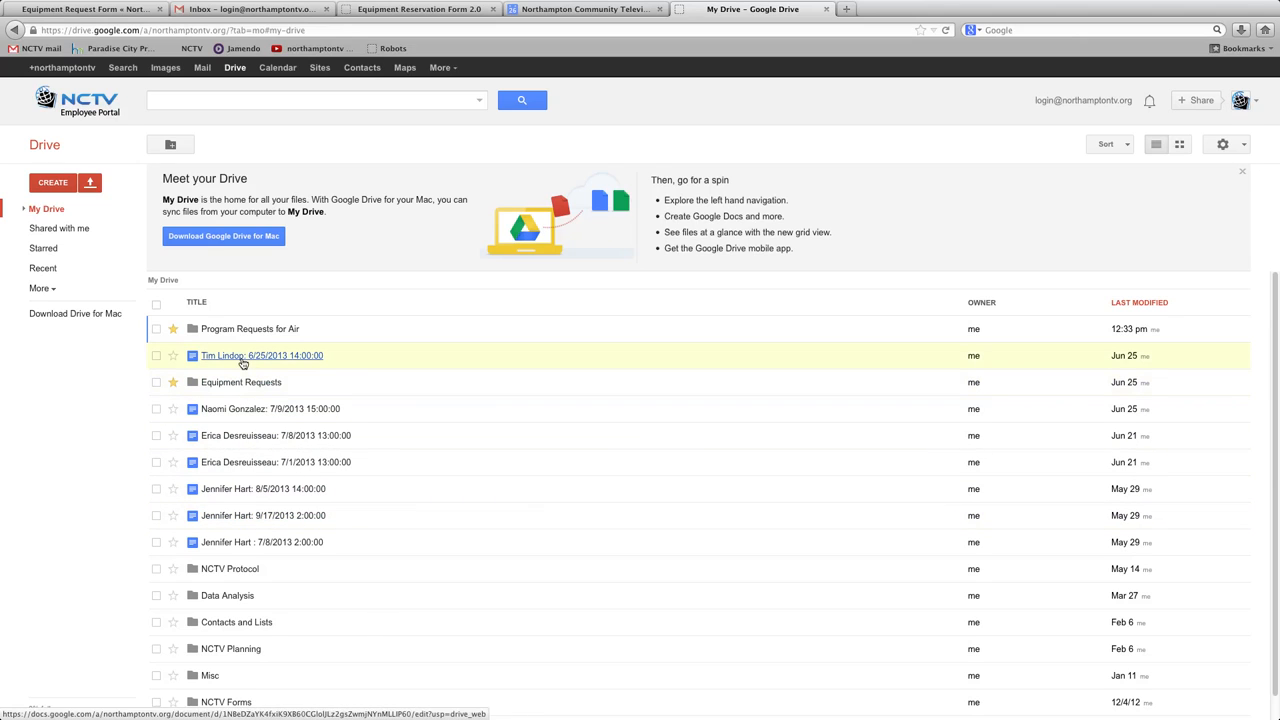
pyautogui.moveTo(250, 357)
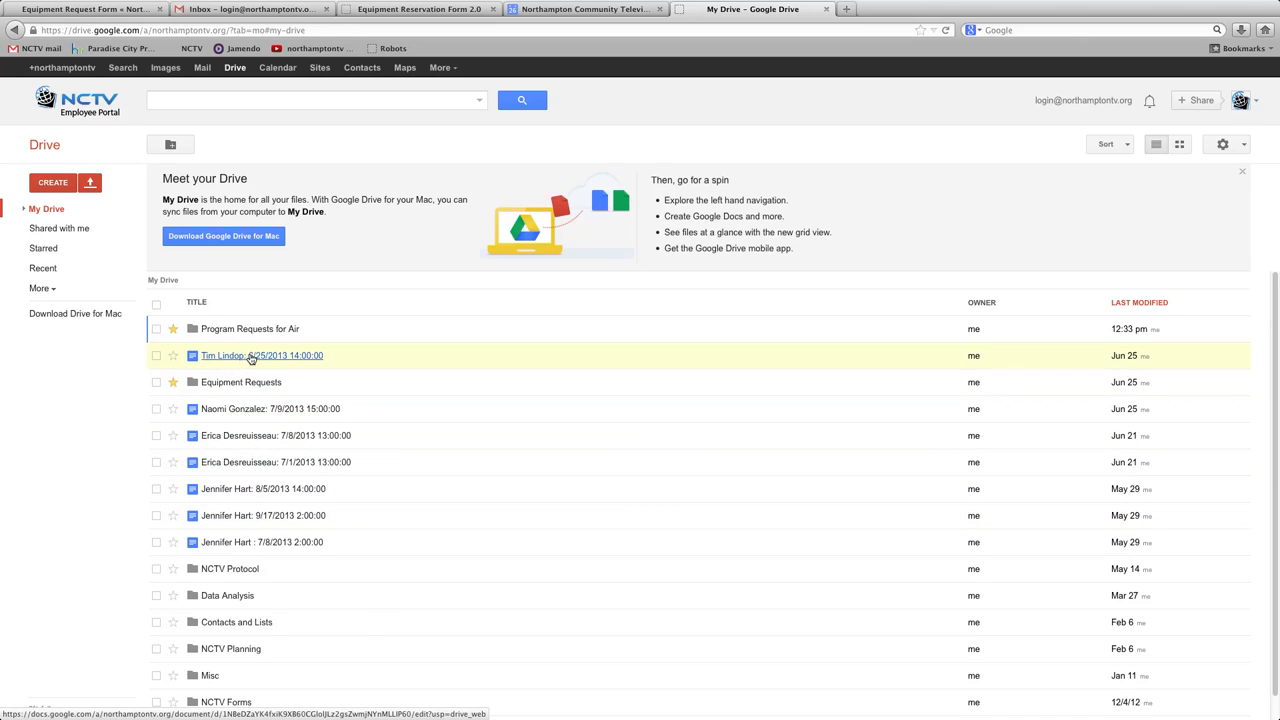
pyautogui.moveTo(262, 355)
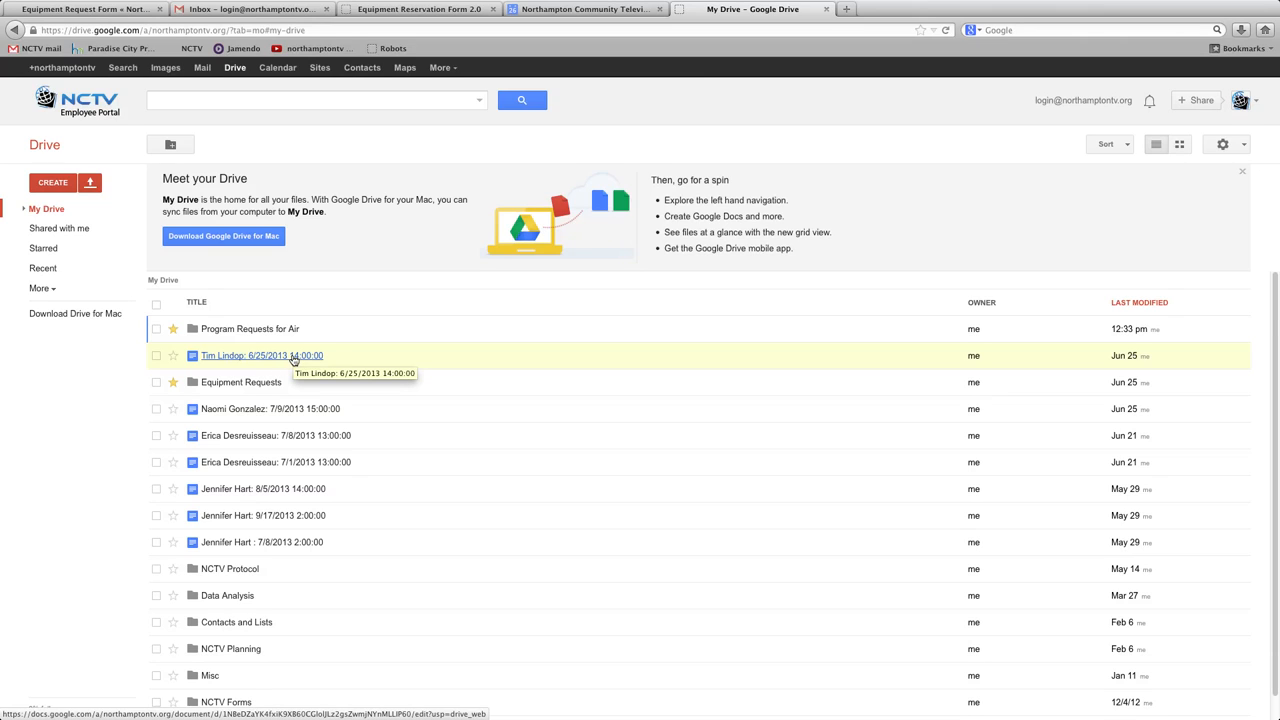
pyautogui.moveTo(262, 355)
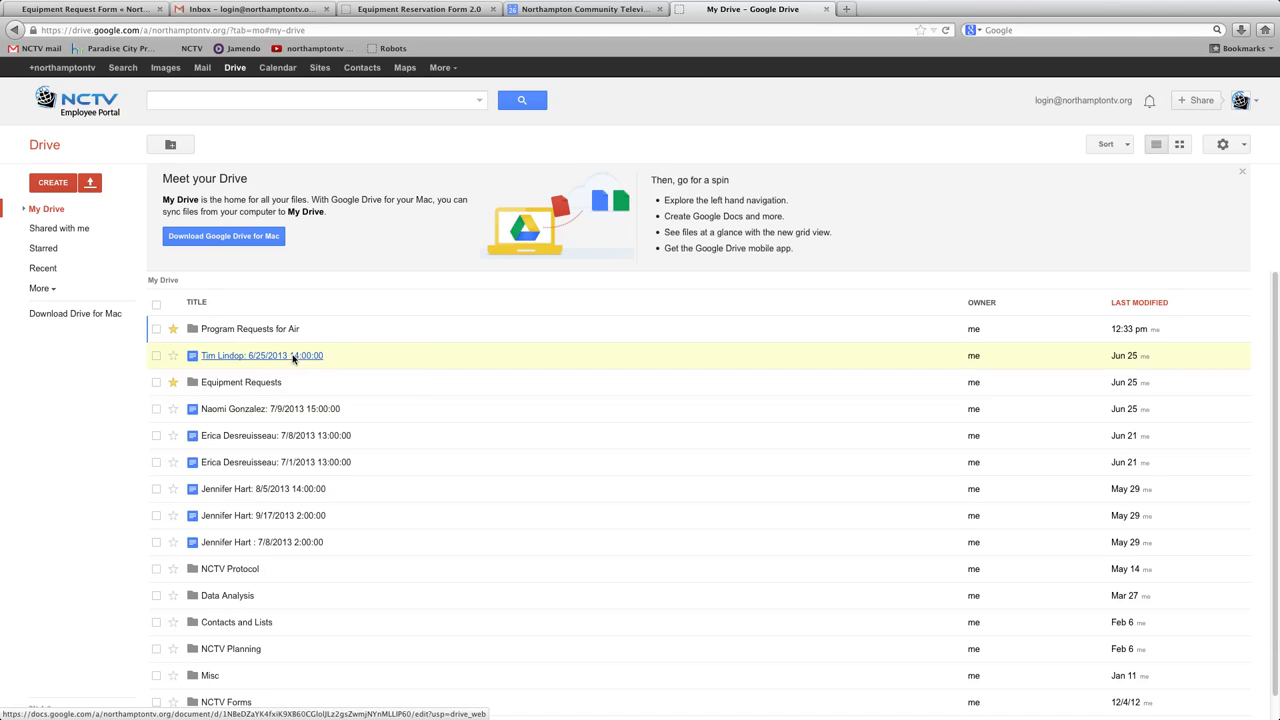
pyautogui.click(261, 355)
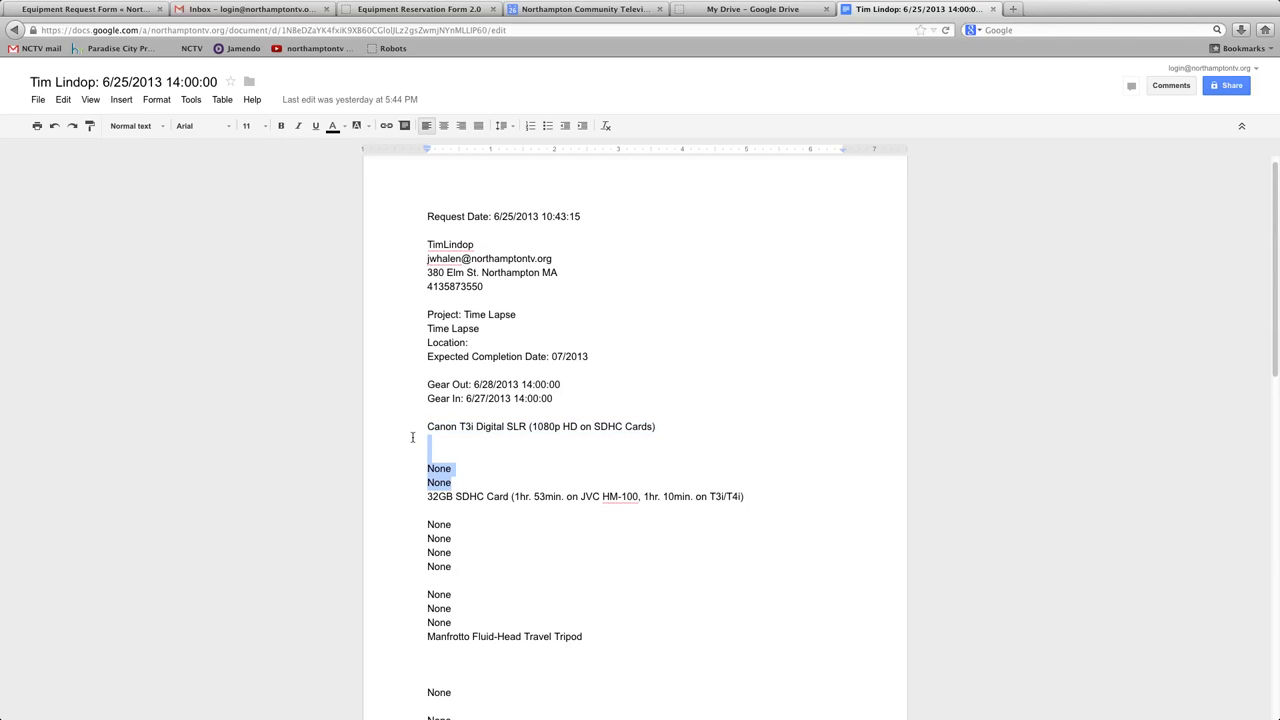
# - Delete the blank and 'None' line blocks, leaving four gear items above the signature lines
pyautogui.press('Delete')
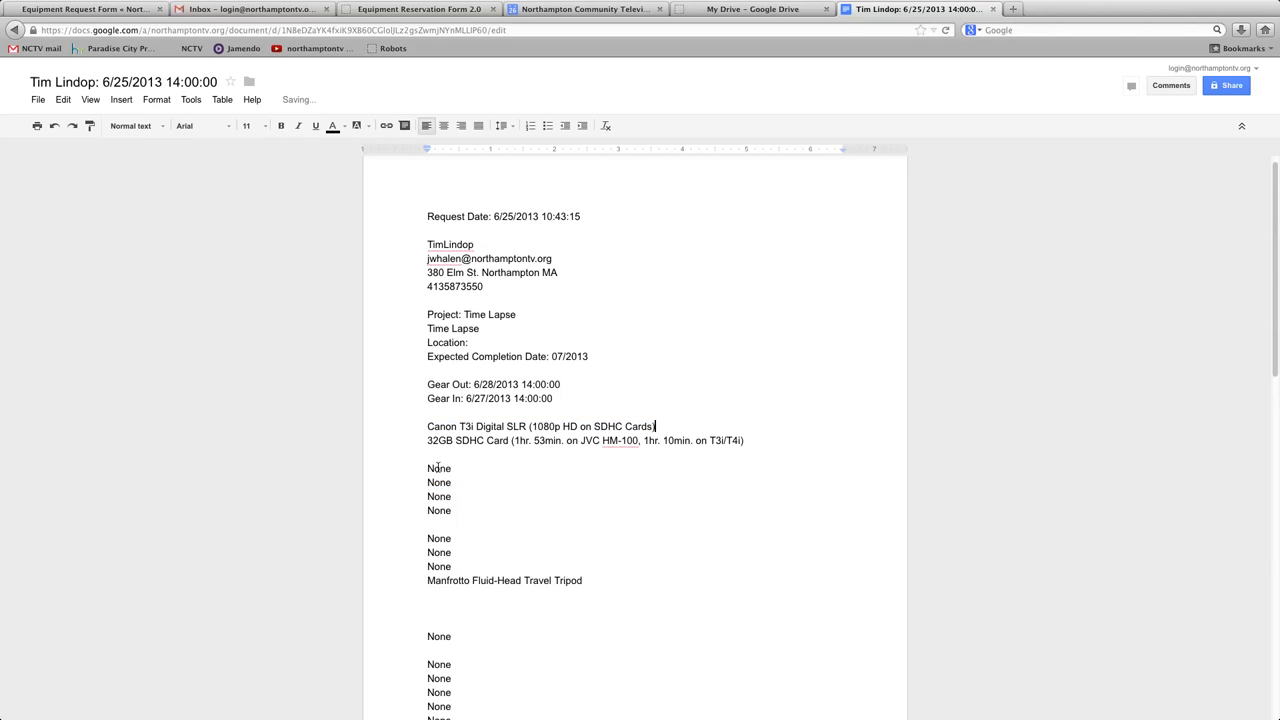
pyautogui.moveTo(428, 461); pyautogui.dragTo(451, 570)
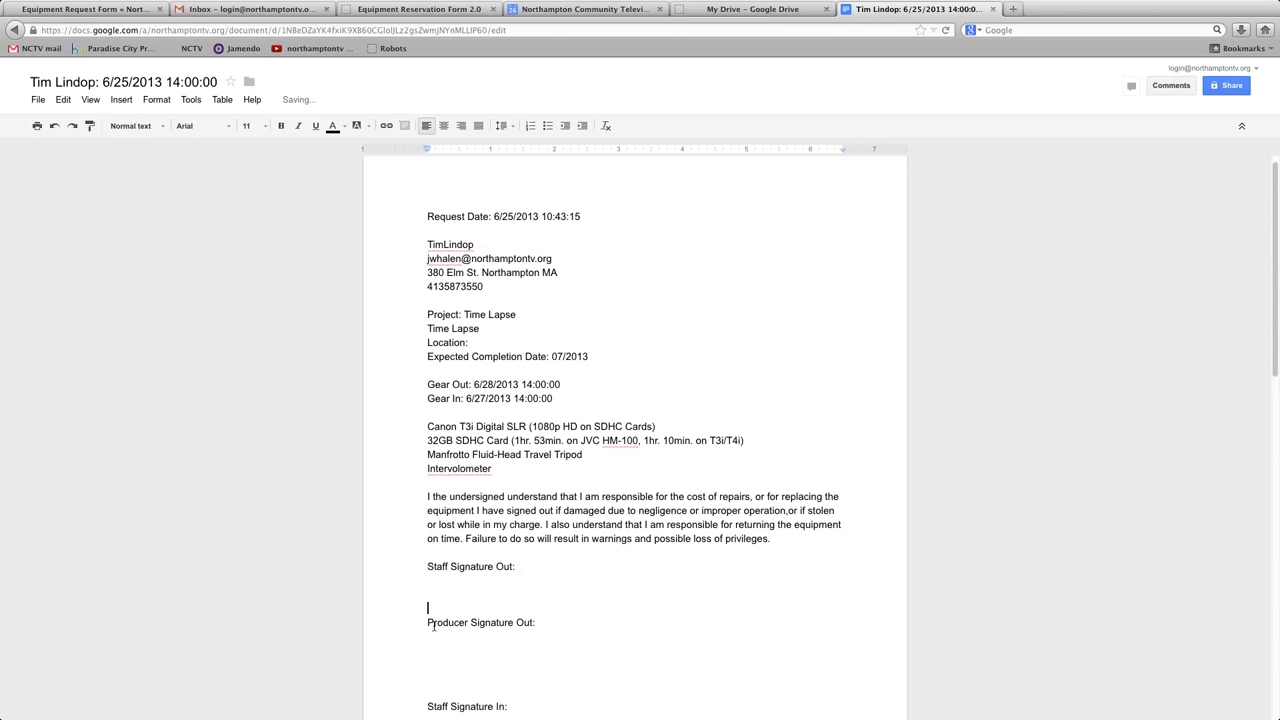
pyautogui.scroll(-3)
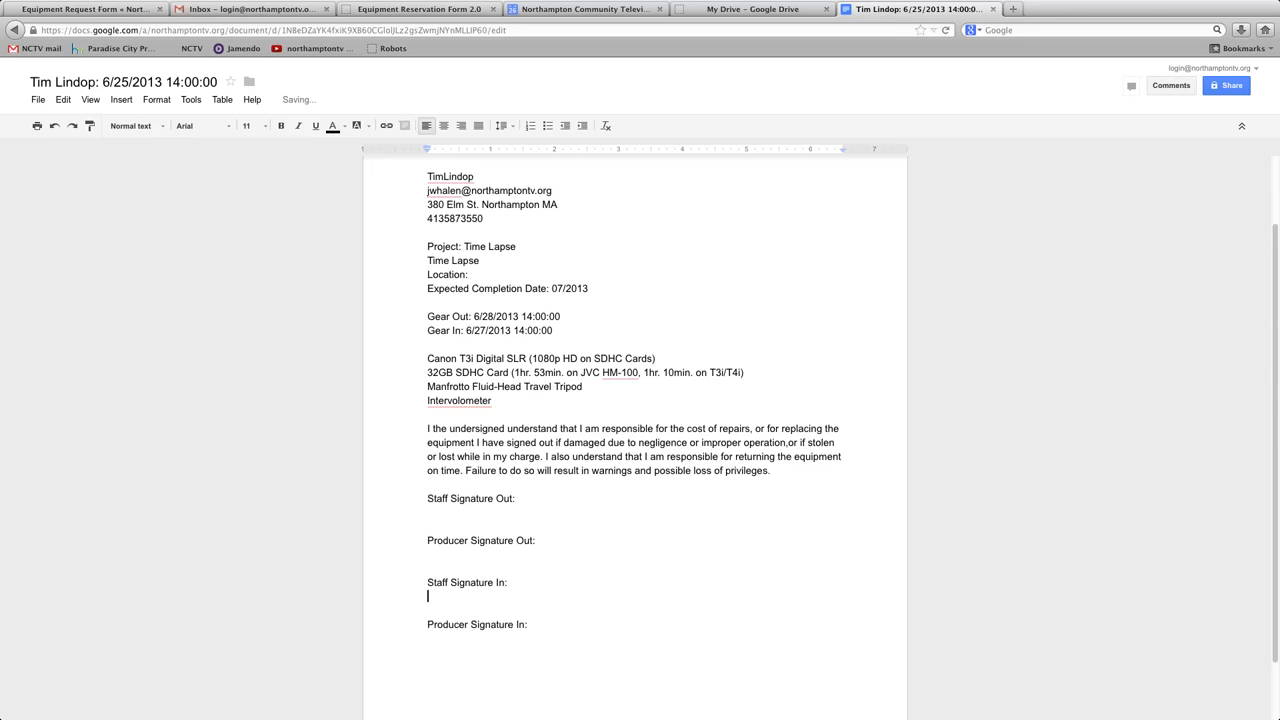
pyautogui.scroll(-3)
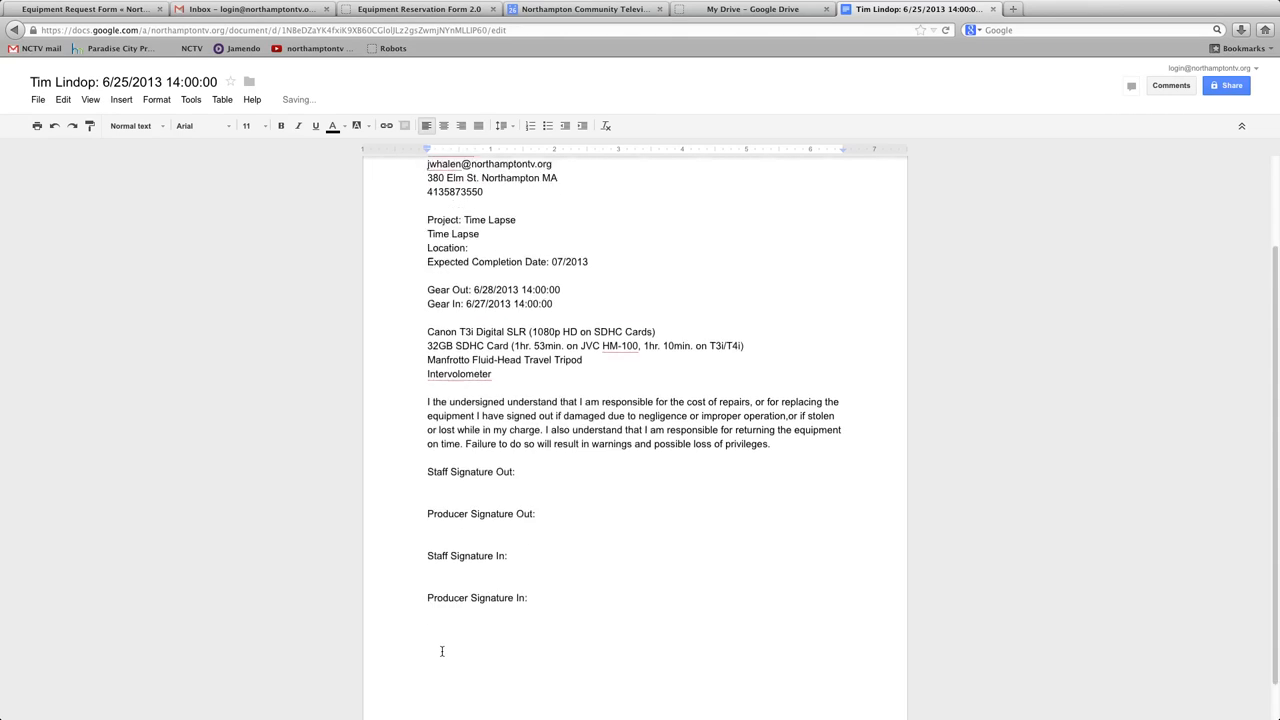
pyautogui.scroll(3)
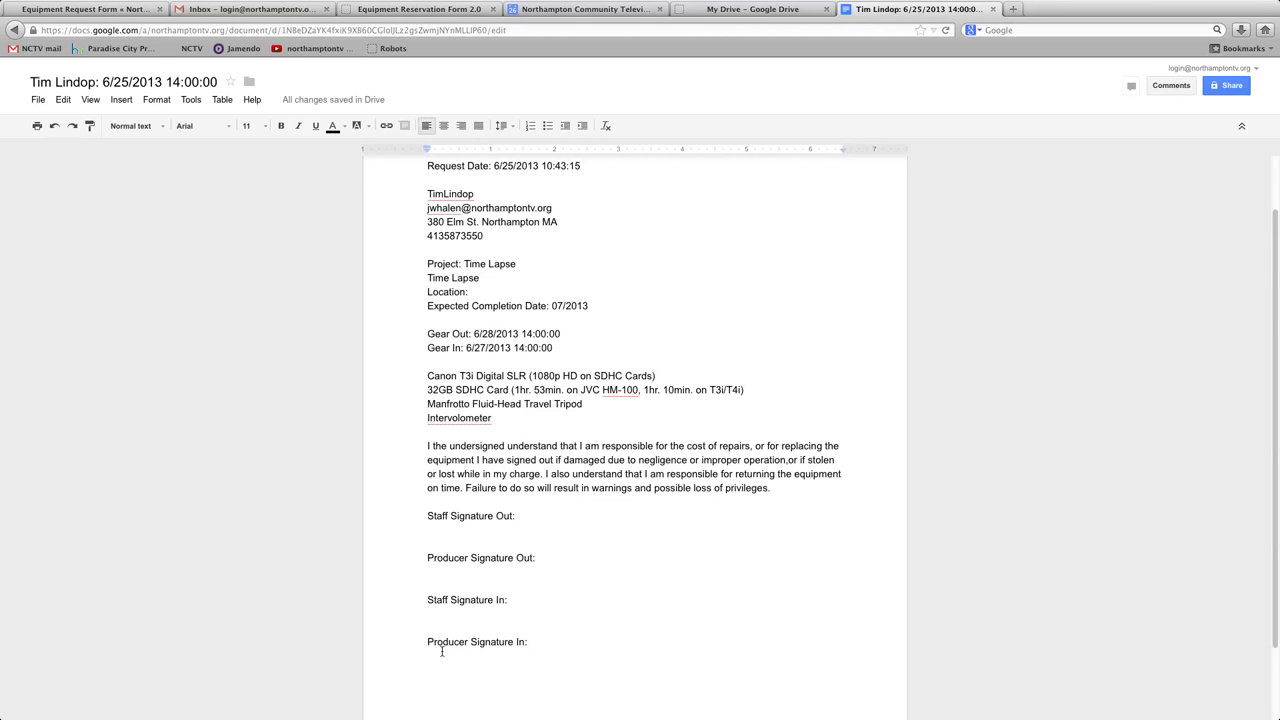
pyautogui.click(428, 614)
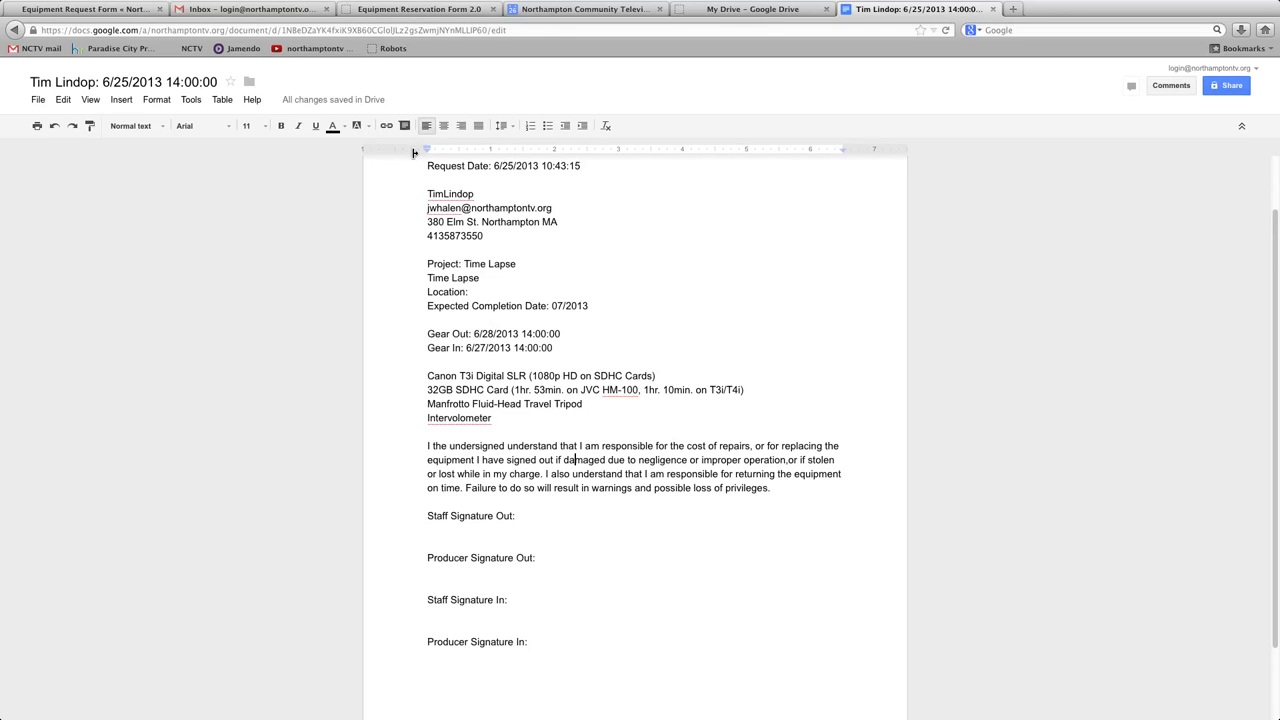
pyautogui.moveTo(722, 105)
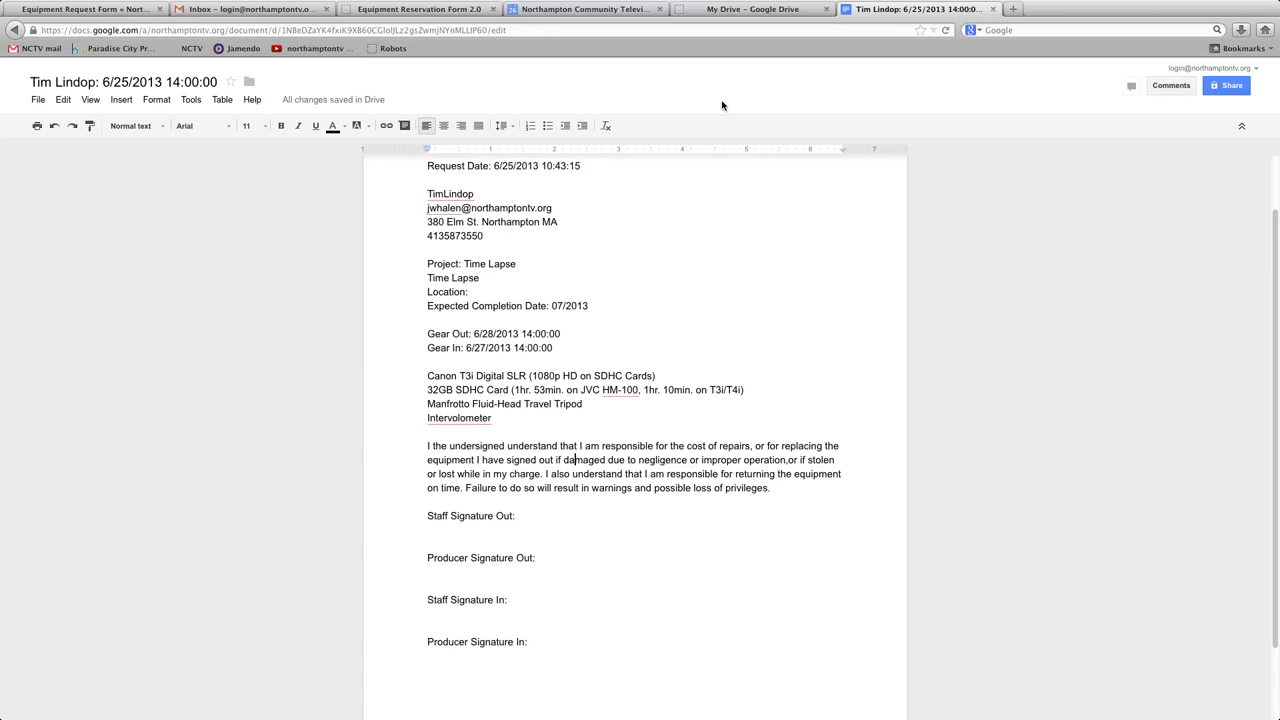